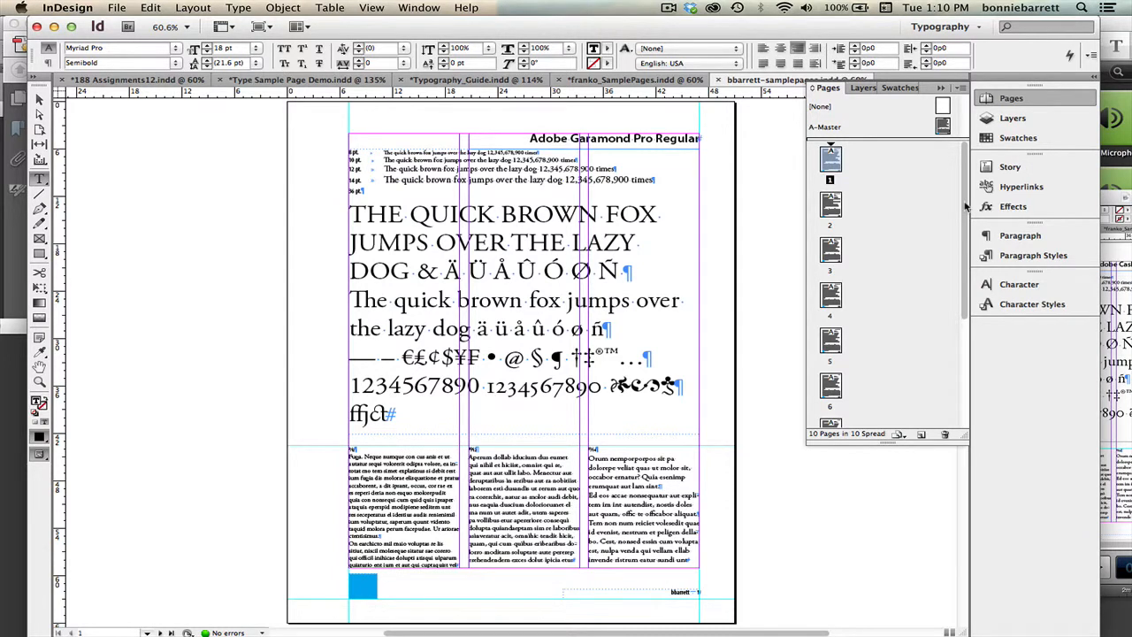
mouse_move(861, 173)
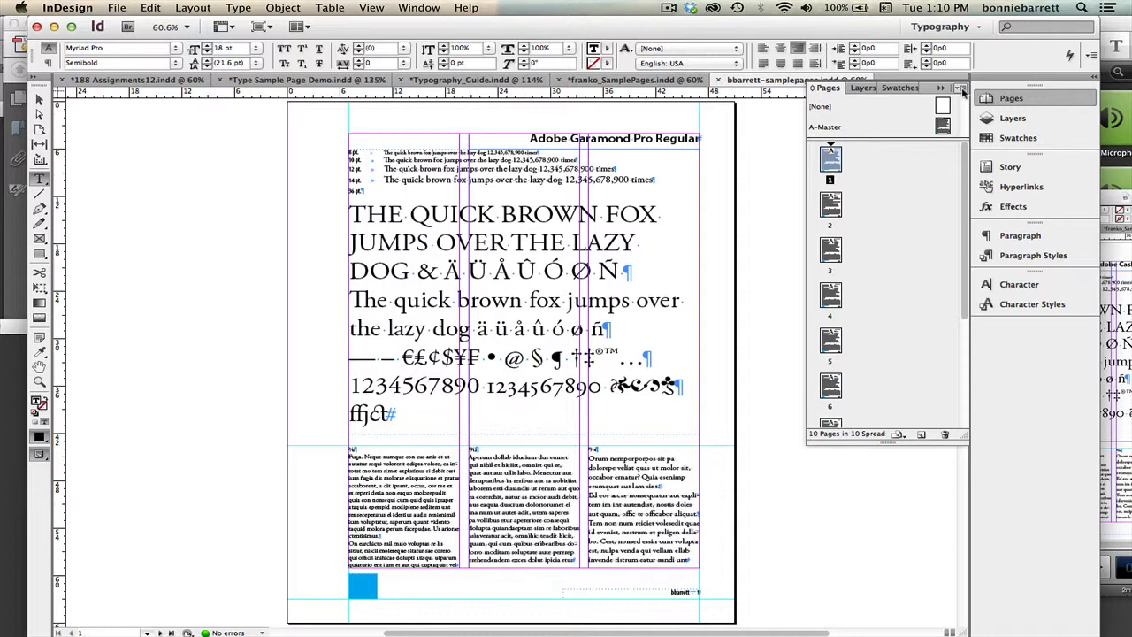
mouse_move(962, 93)
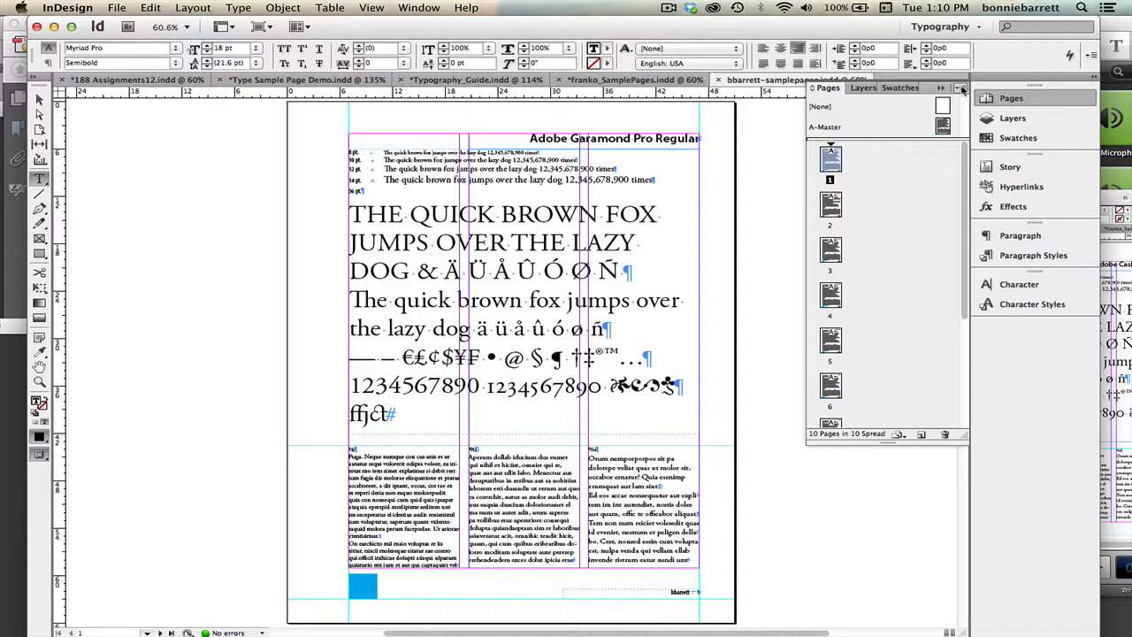
Insert one blank page with master [None] at the start of the document
click(957, 88)
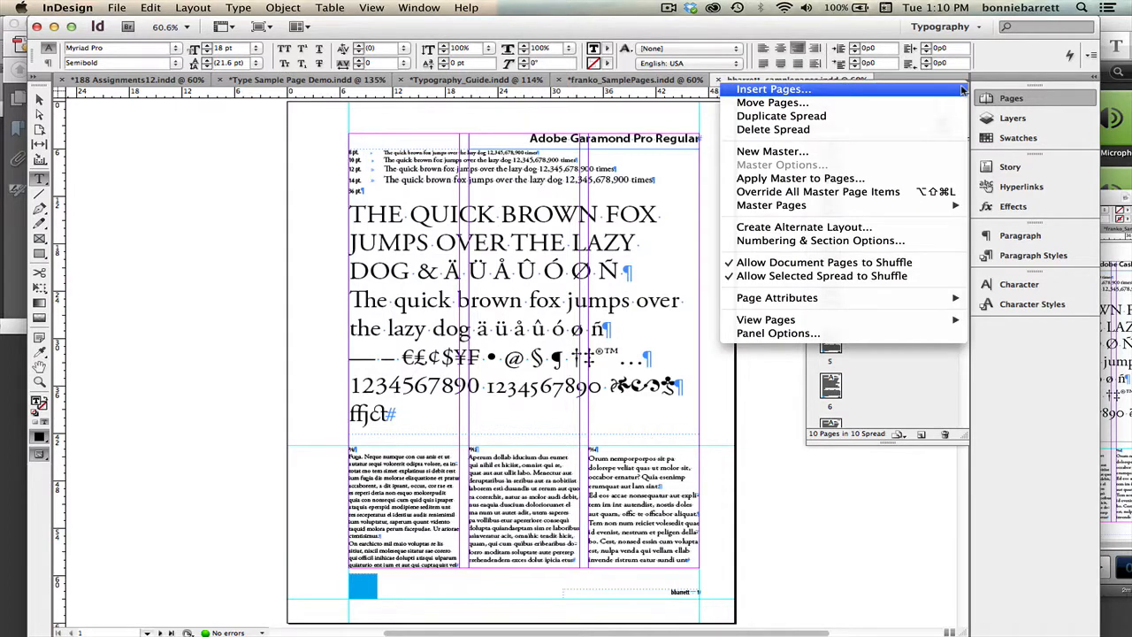
click(771, 89)
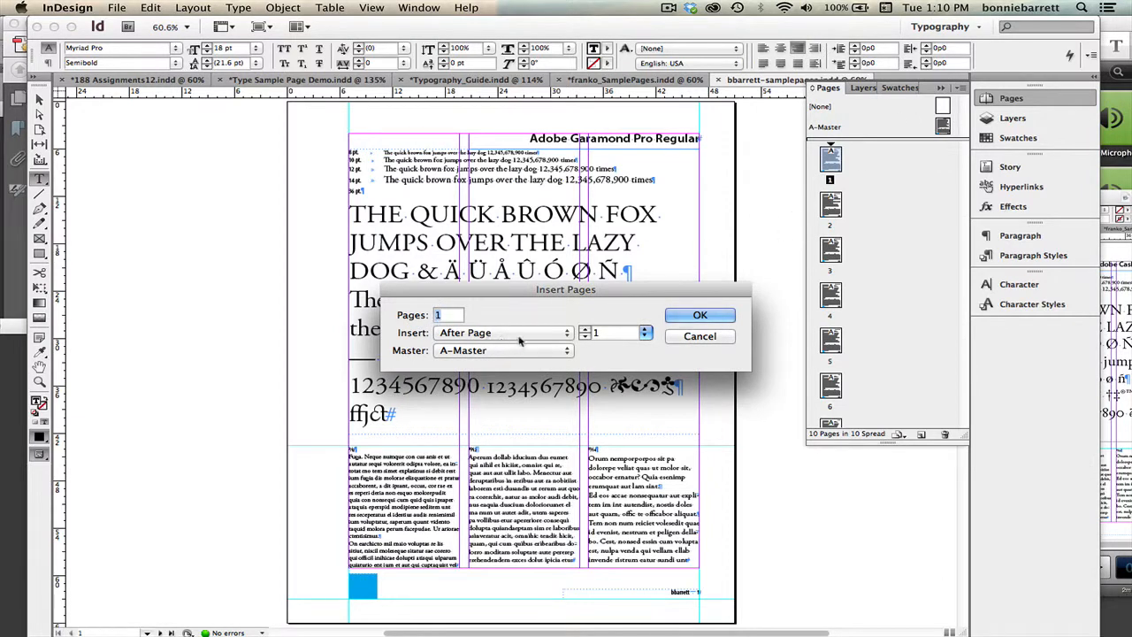
click(502, 332)
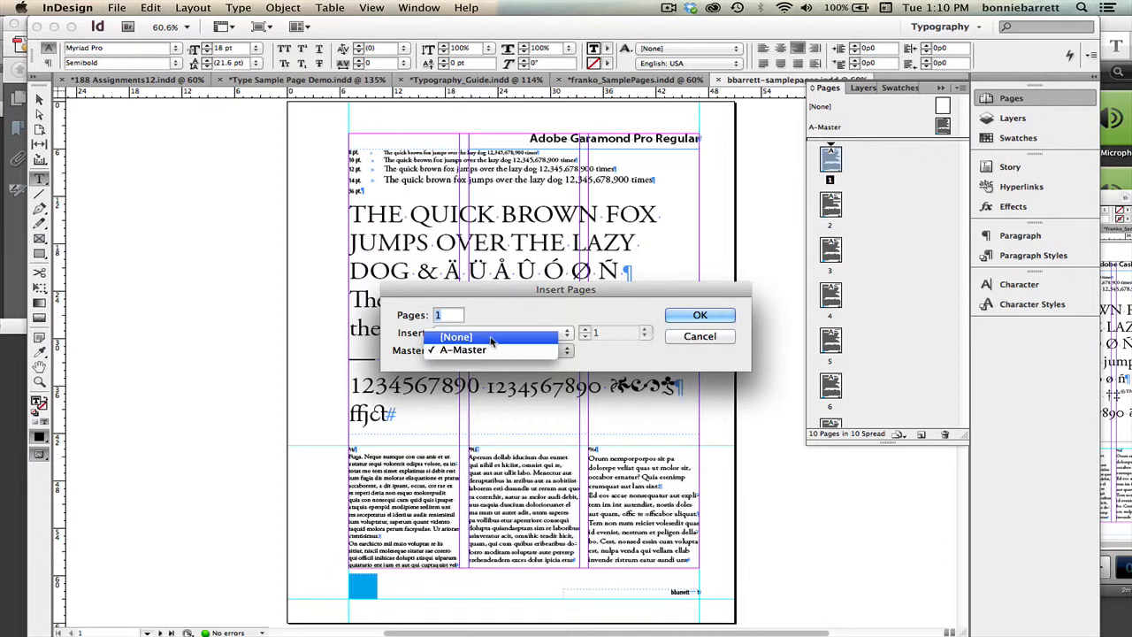
click(495, 336)
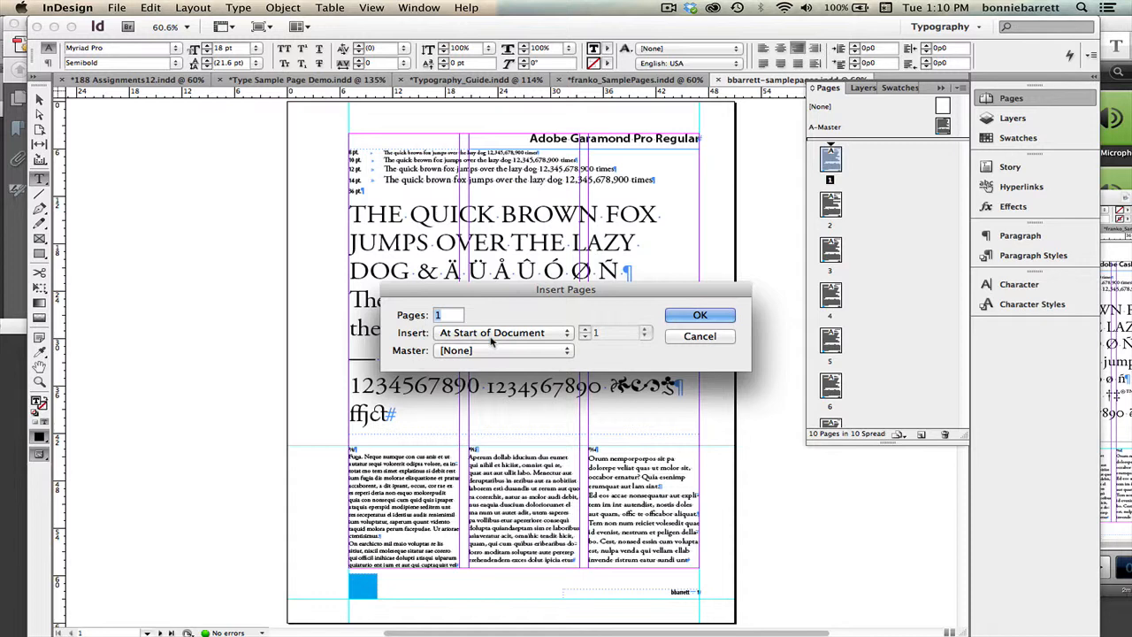
click(699, 314)
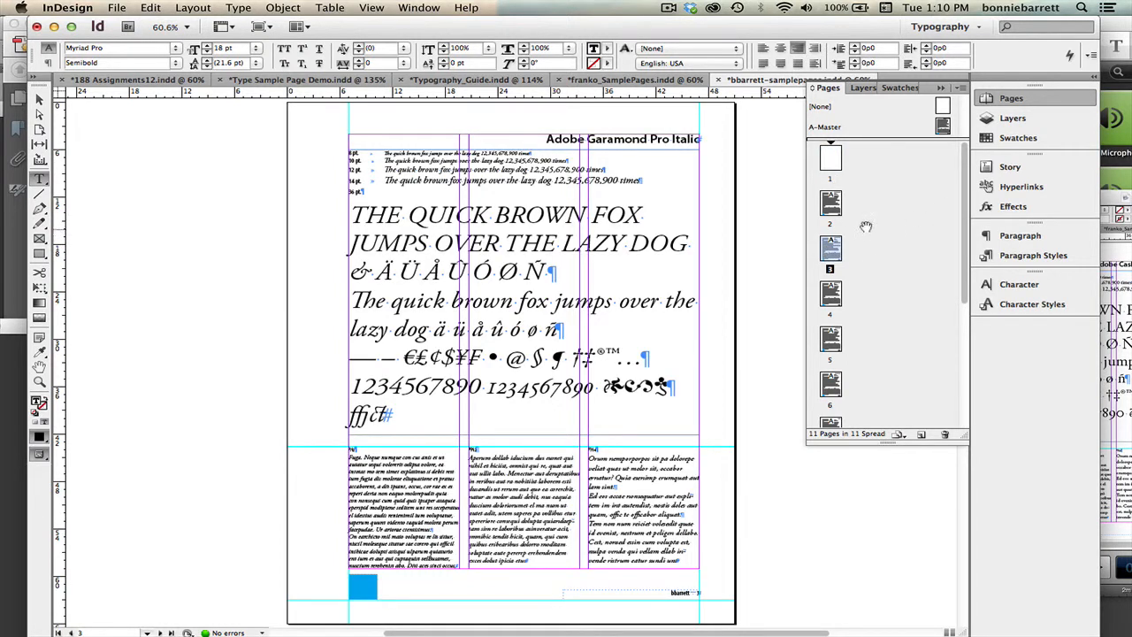
mouse_move(814, 287)
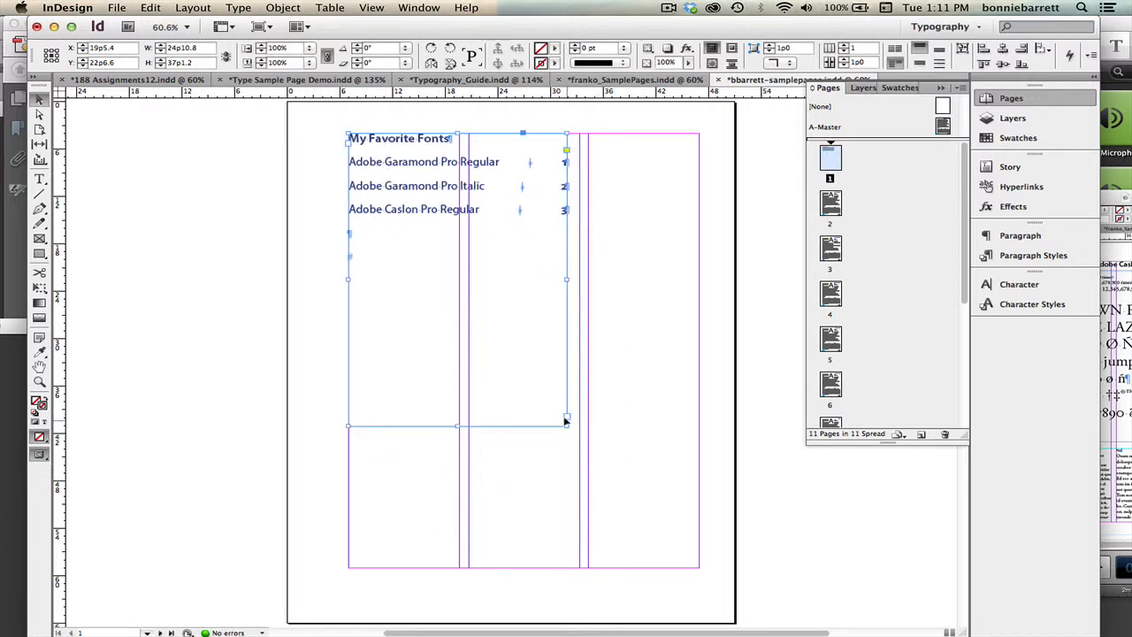
Widen the My Favorite Fonts contents frame on page 1 out to the right margin
drag(566, 426, 680, 445)
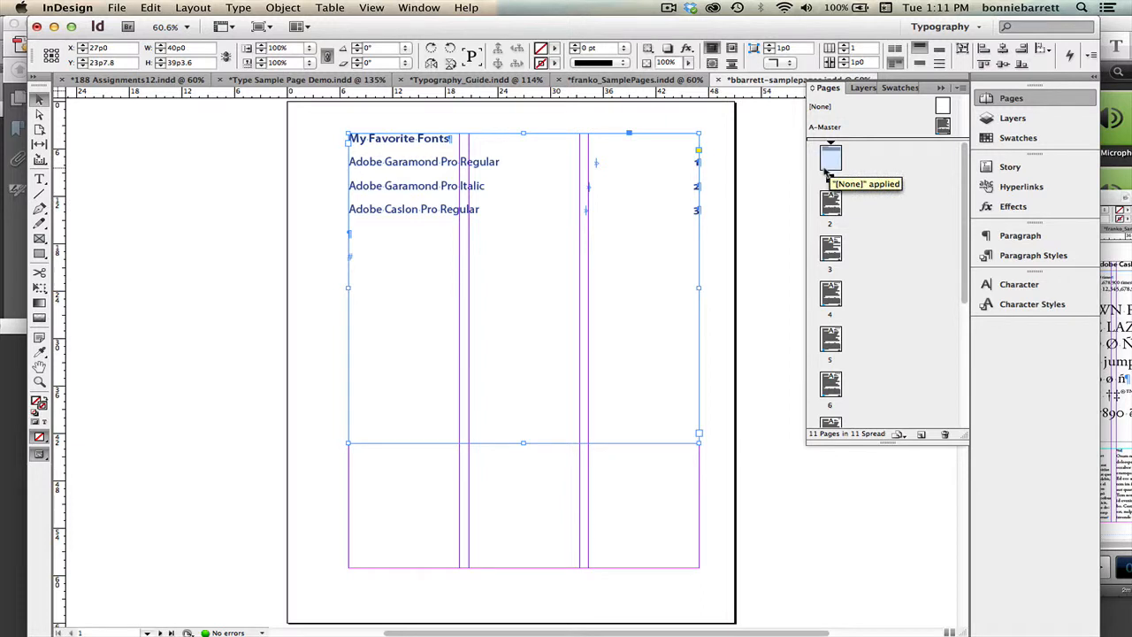
mouse_move(864, 179)
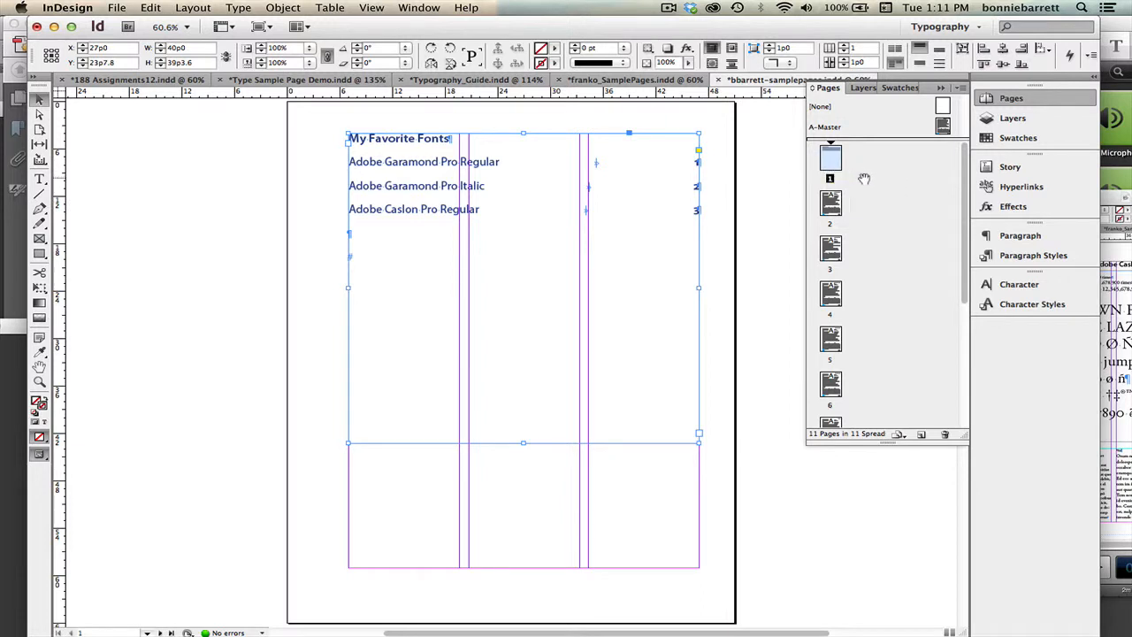
mouse_move(869, 205)
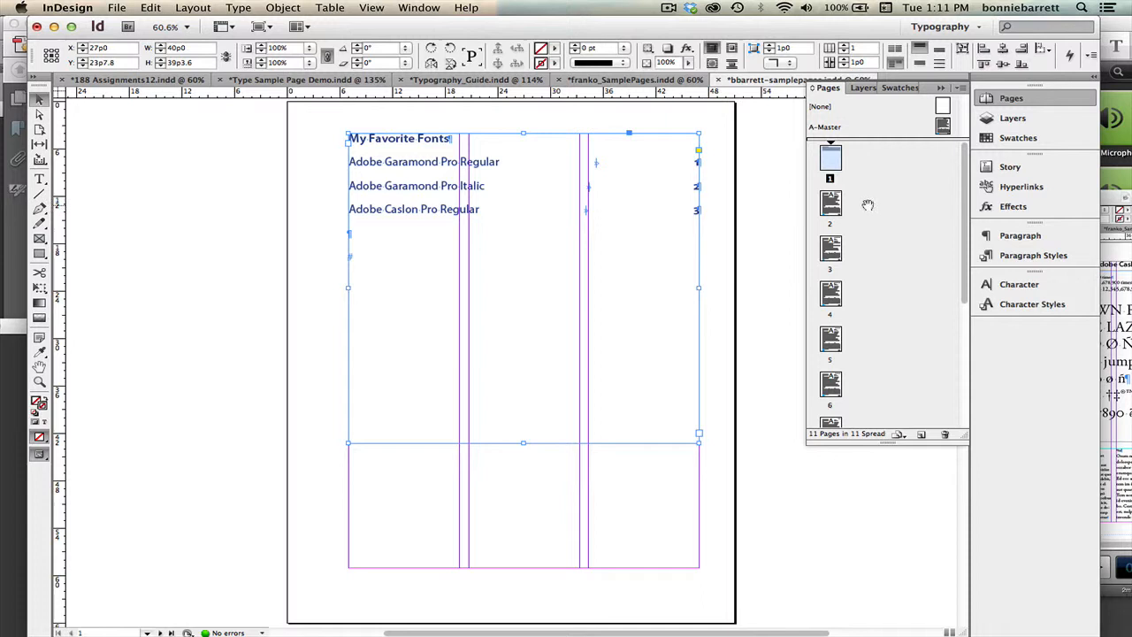
mouse_move(830, 204)
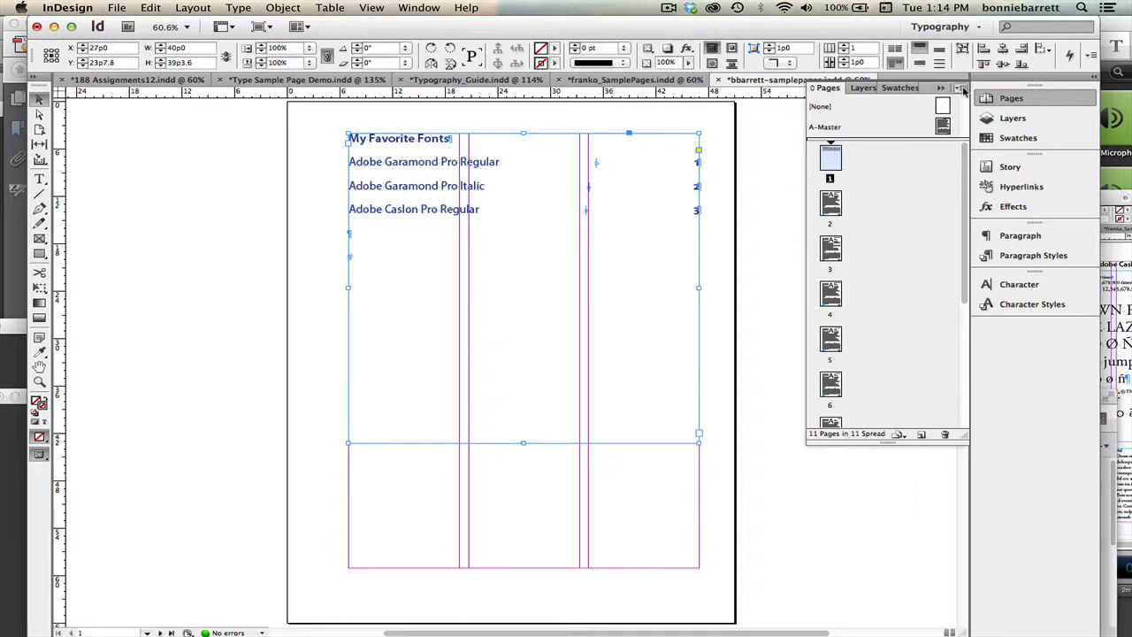
Set the page numbering style to A, B, C, D in Numbering & Section Options
click(959, 89)
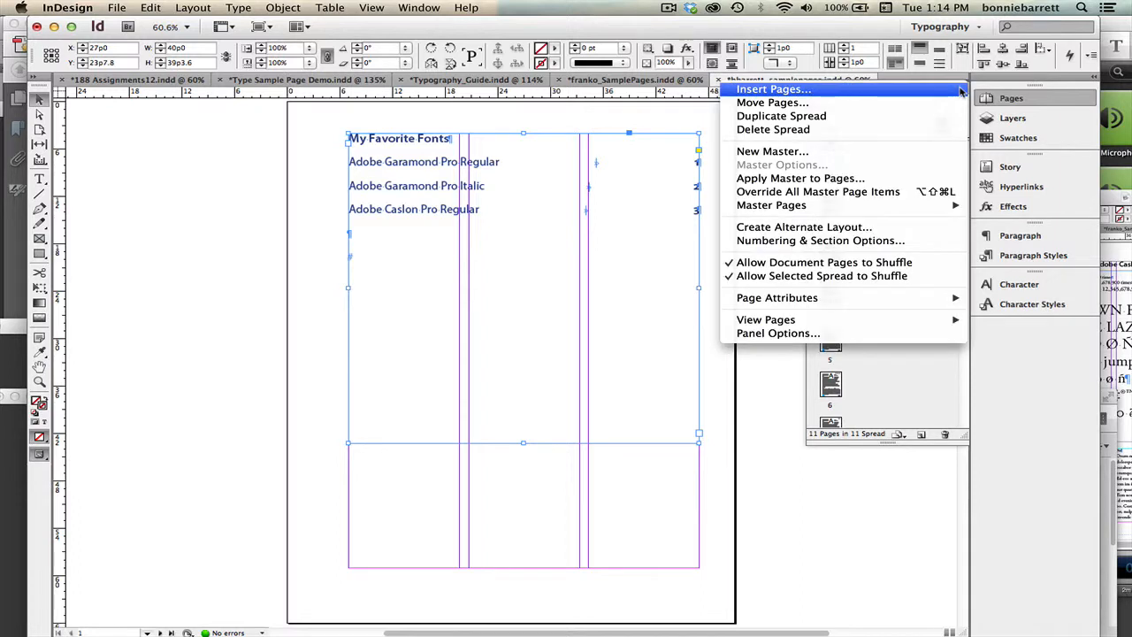
mouse_move(803, 226)
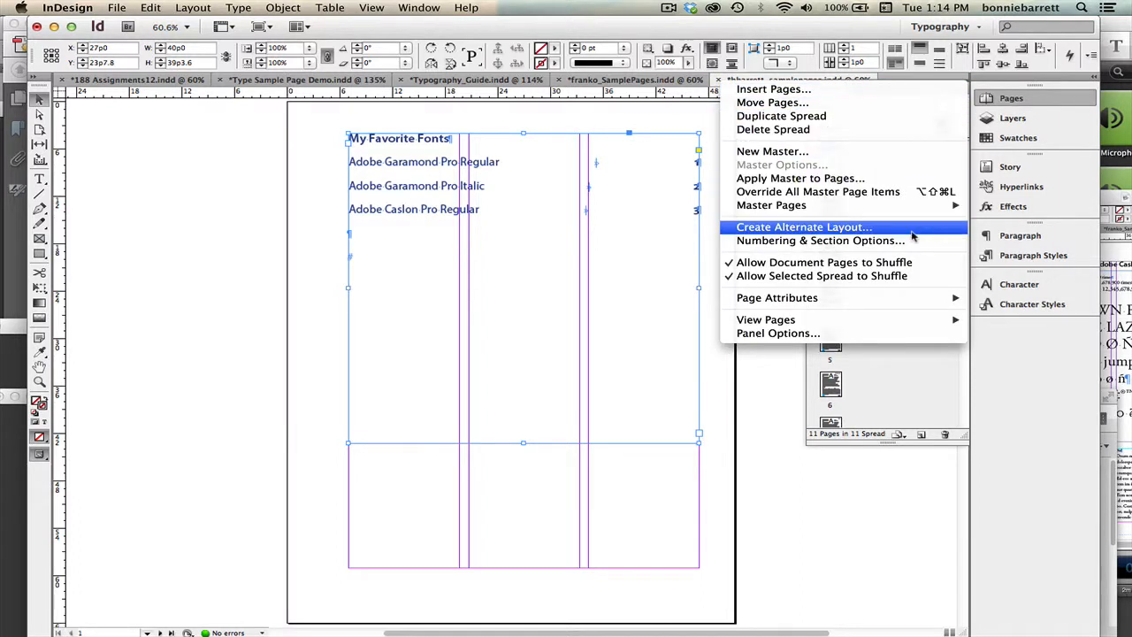
mouse_move(820, 239)
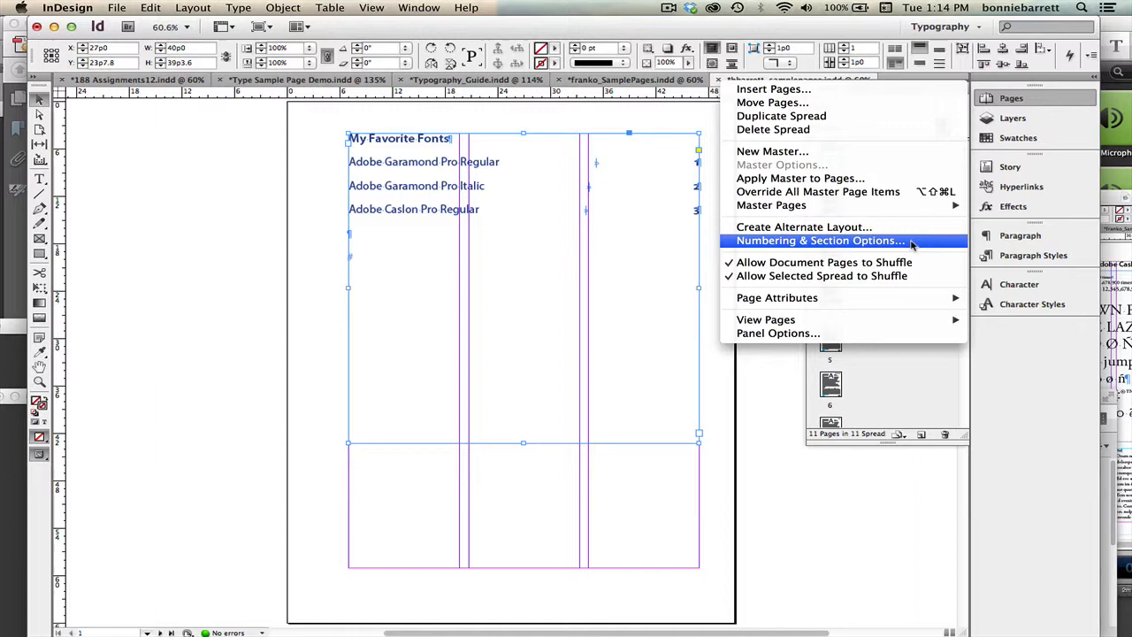
click(821, 240)
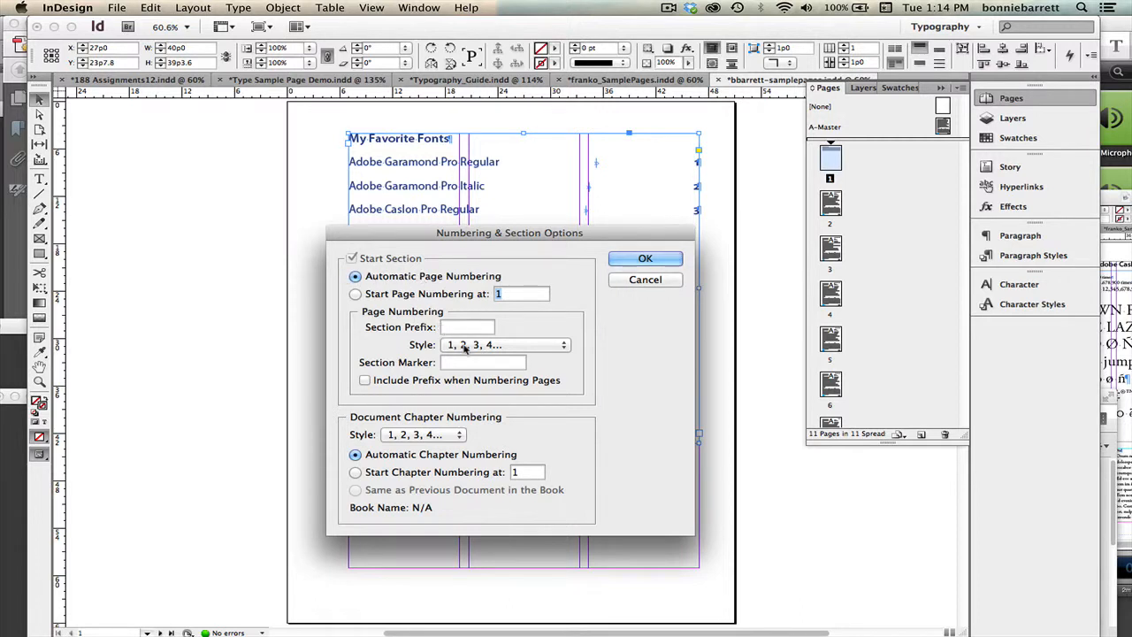
click(504, 344)
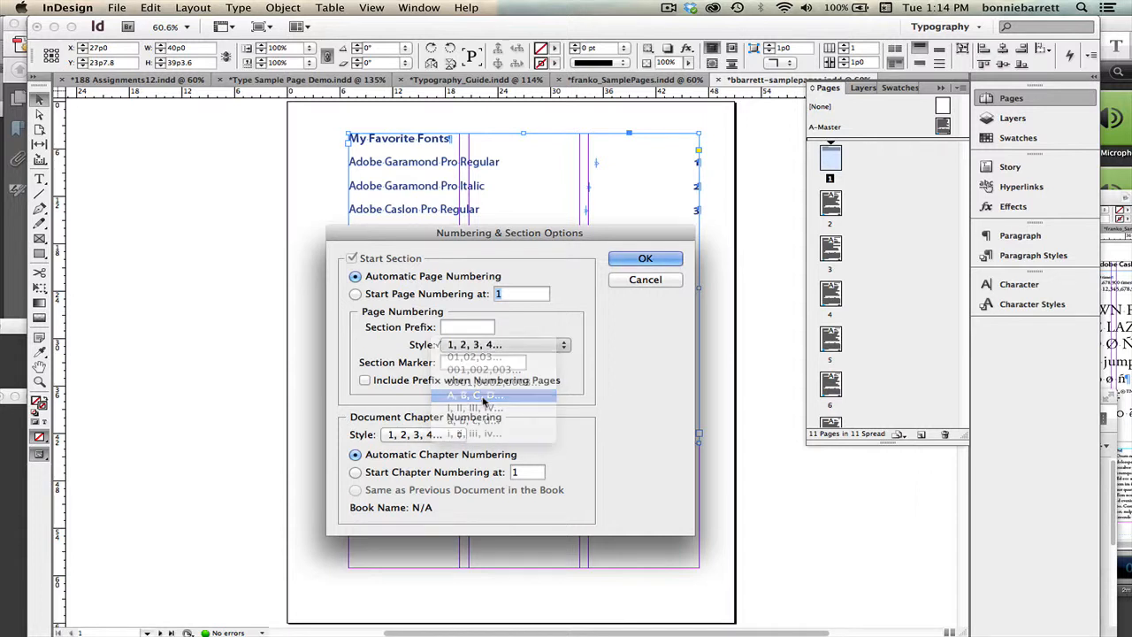
click(483, 396)
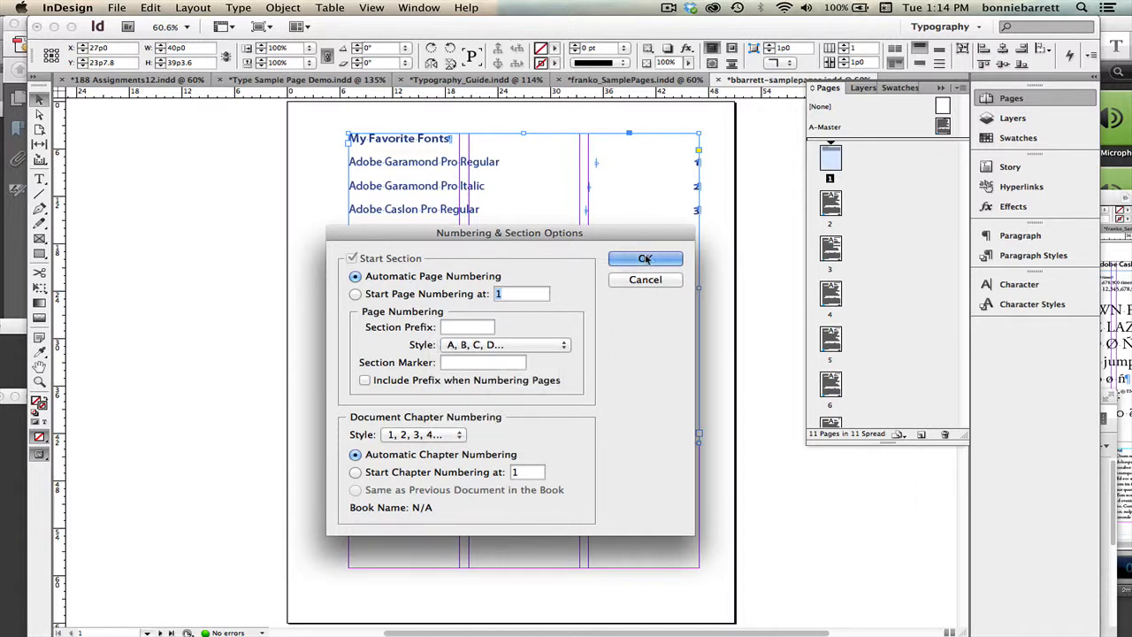
click(645, 258)
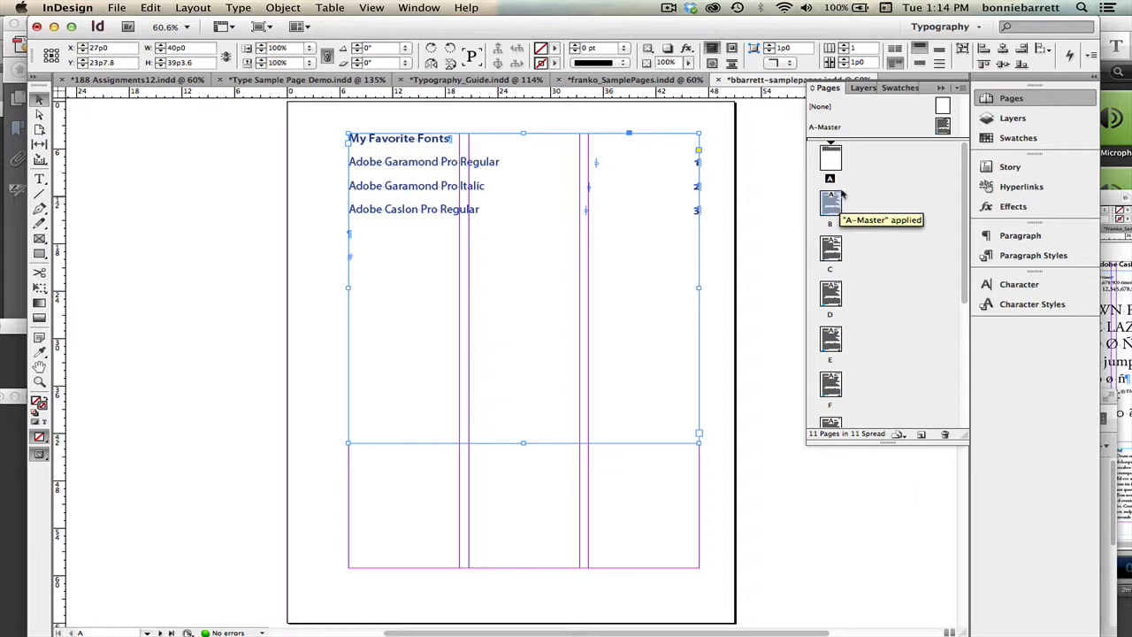
Start a new section at page B with 1, 2, 3 numbering starting at 1
click(960, 91)
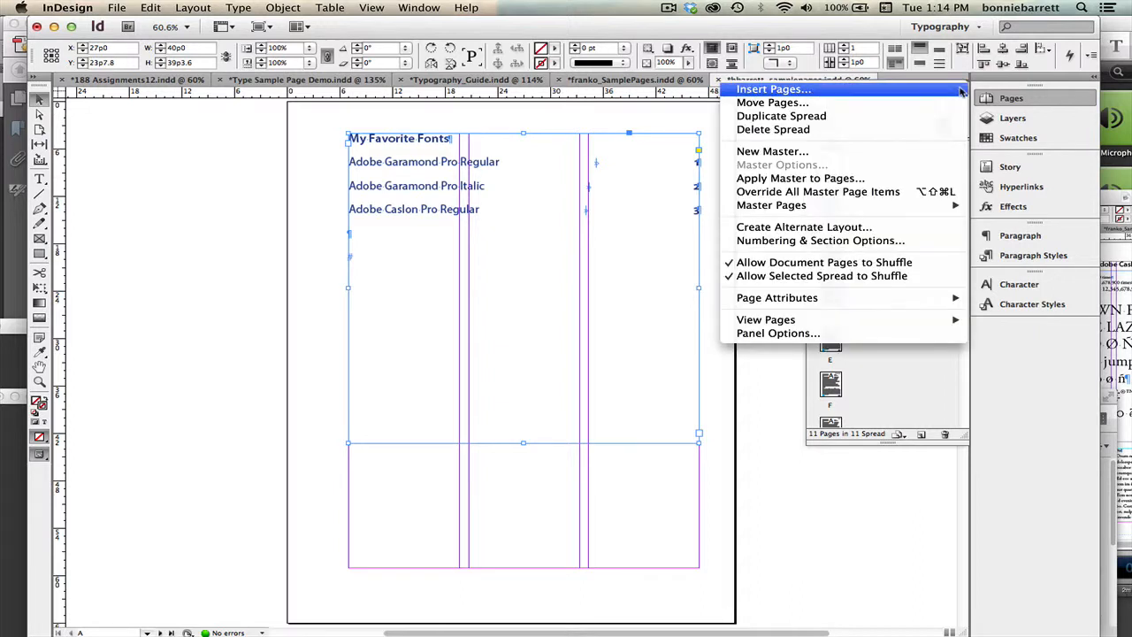
mouse_move(818, 241)
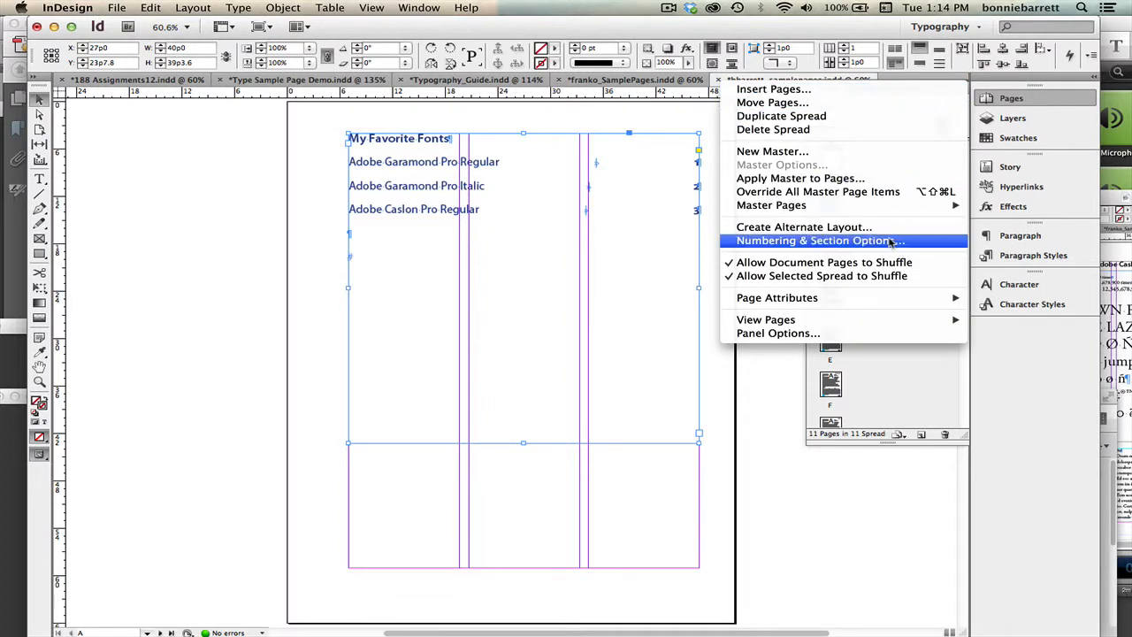
click(818, 241)
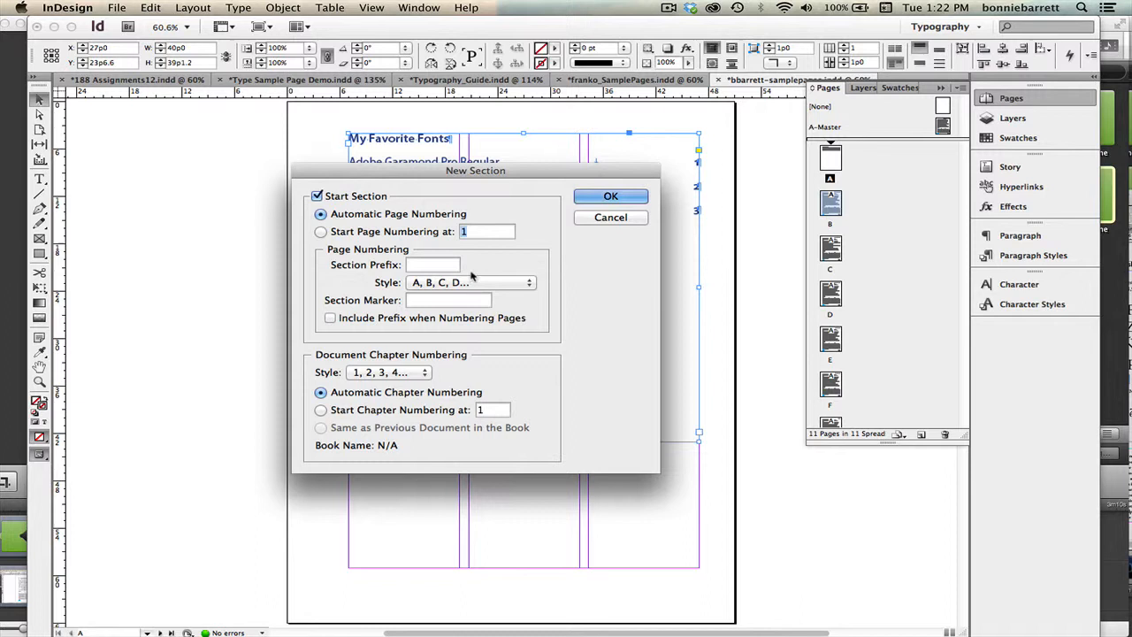
click(469, 282)
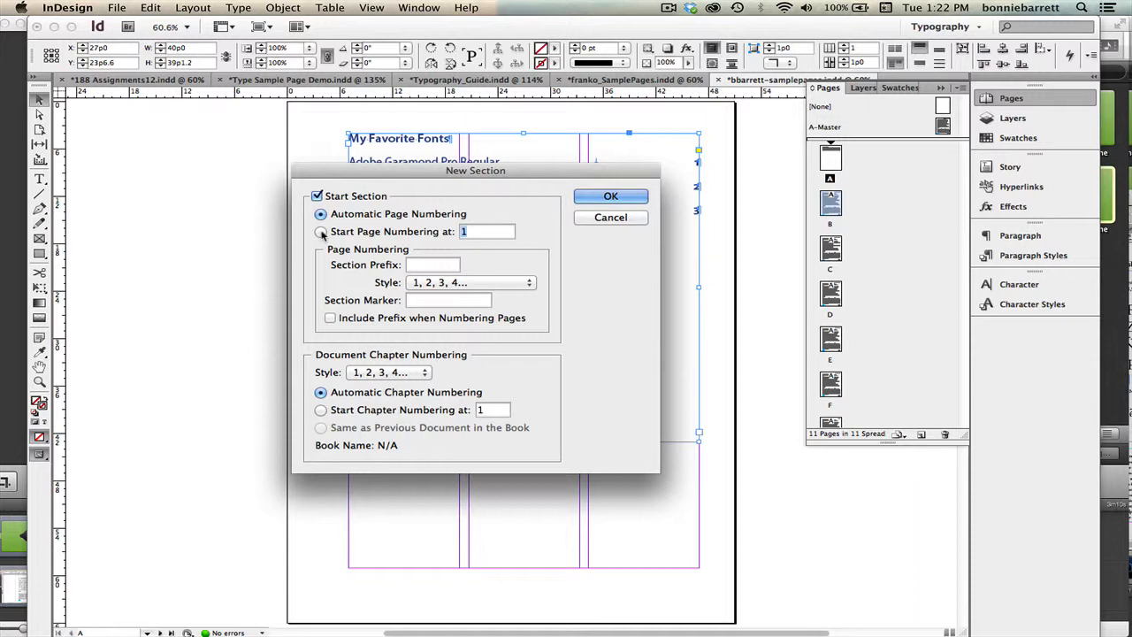
click(320, 230)
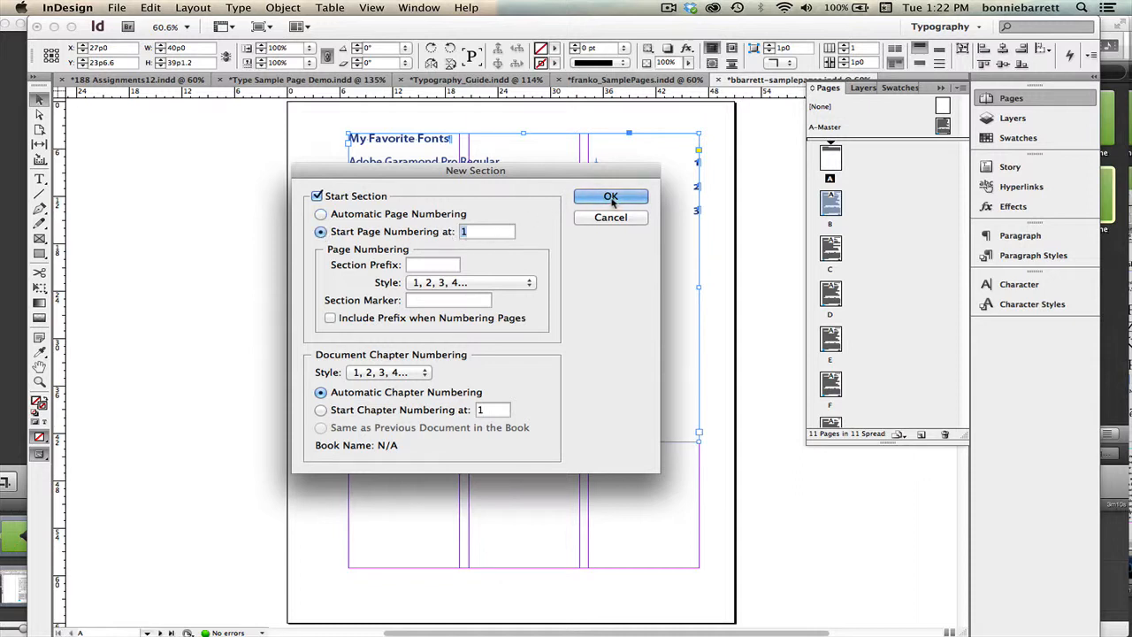
click(610, 195)
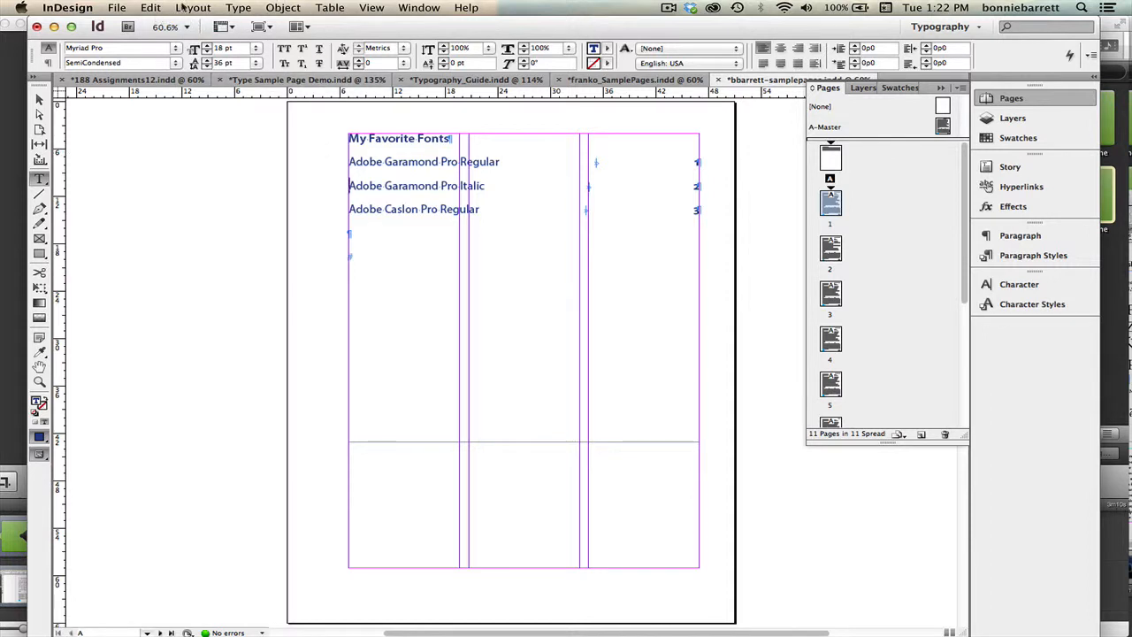
Regenerate the table of contents using the Default TOC style settings
click(192, 7)
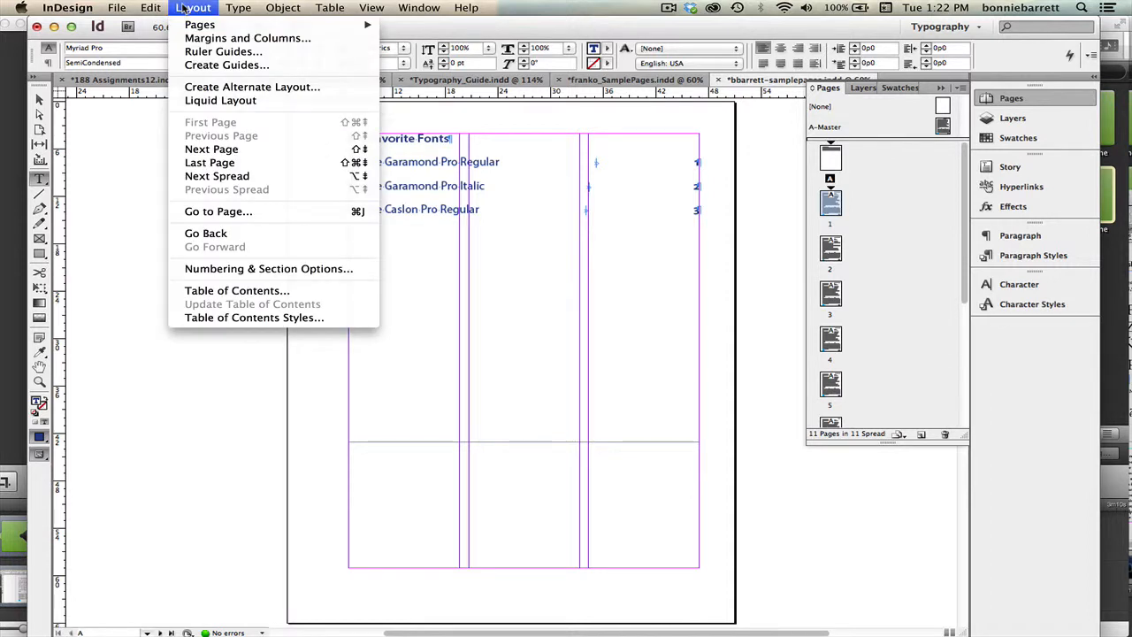
mouse_move(236, 290)
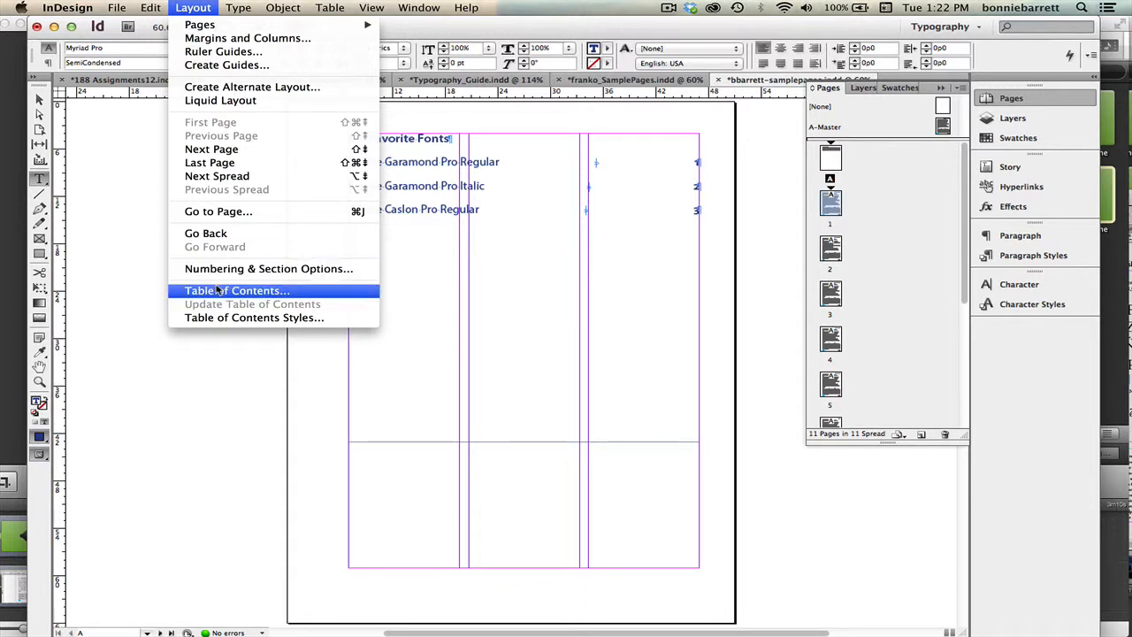
click(237, 290)
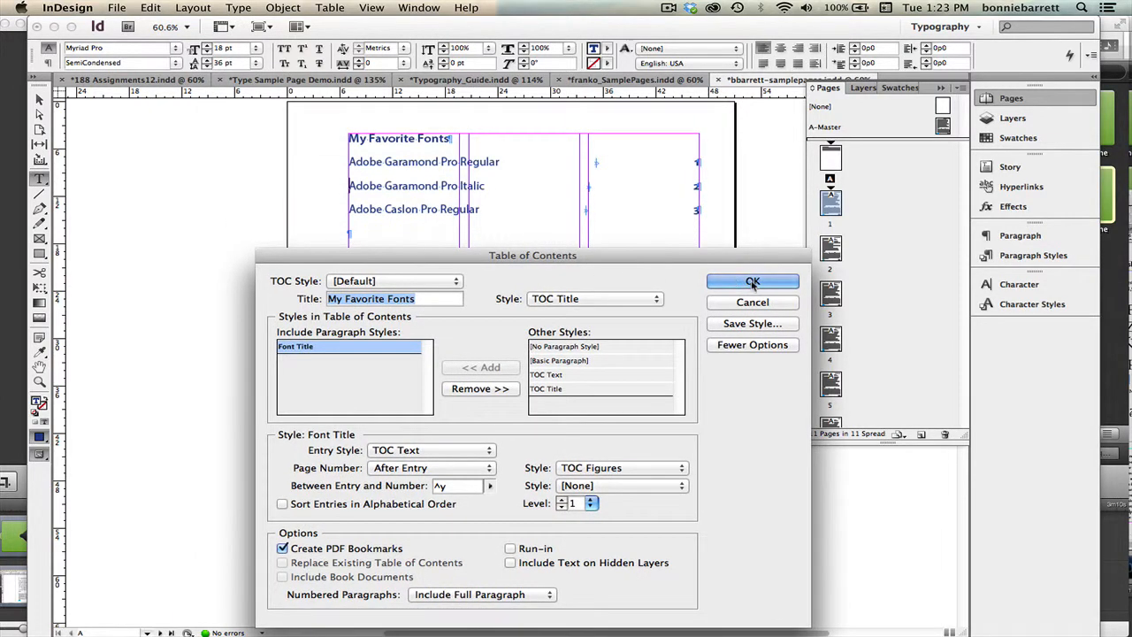
click(753, 281)
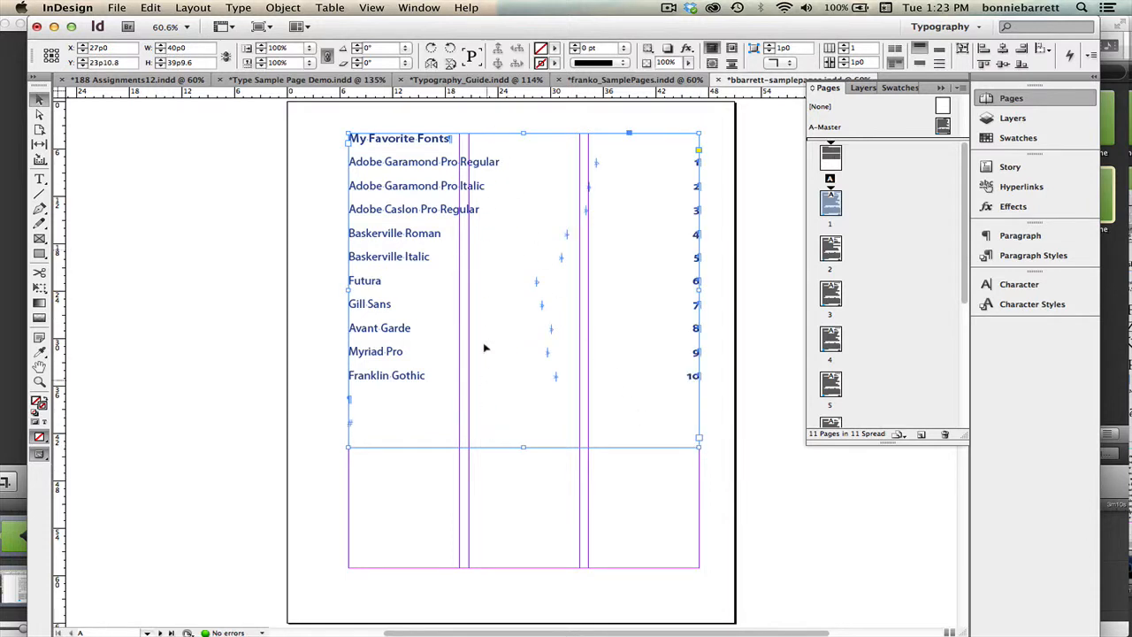
mouse_move(729, 406)
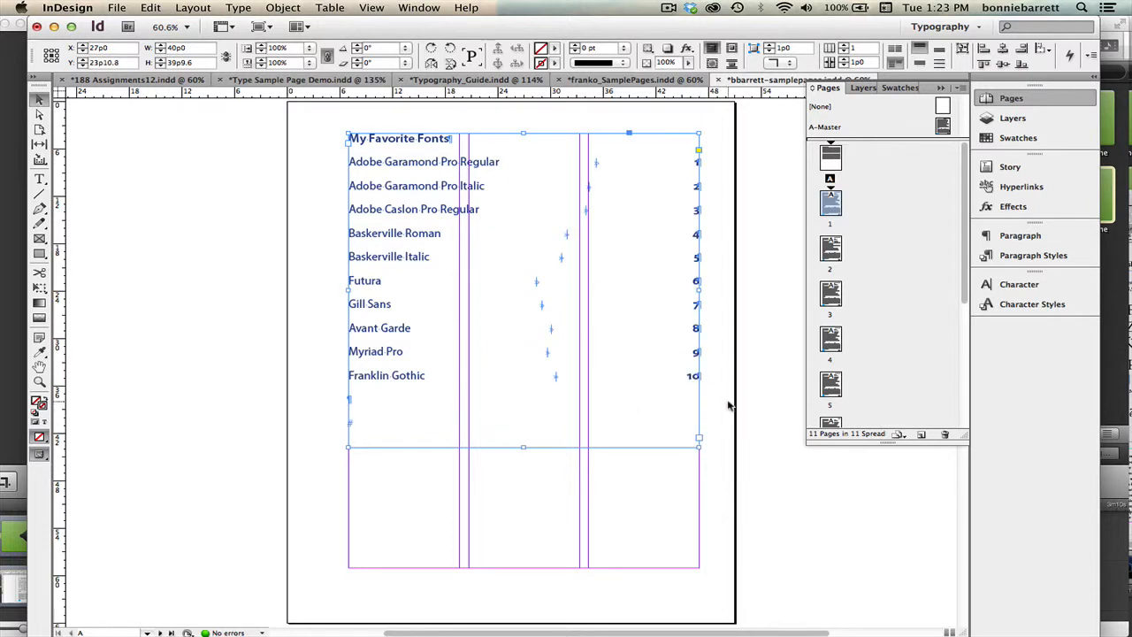
mouse_move(442, 218)
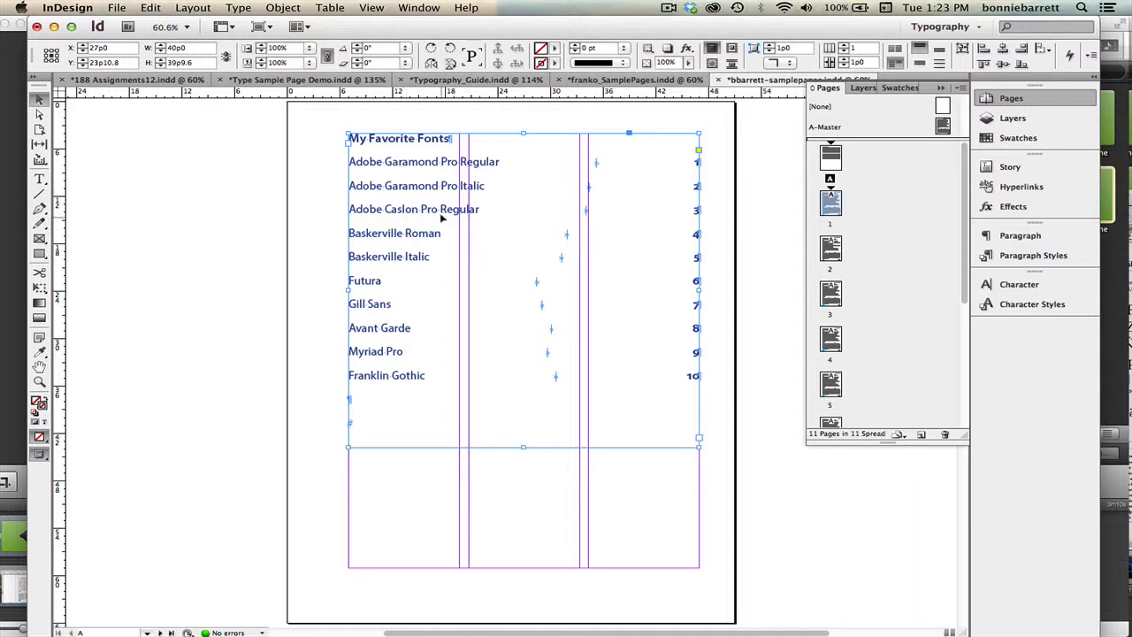
mouse_move(695, 209)
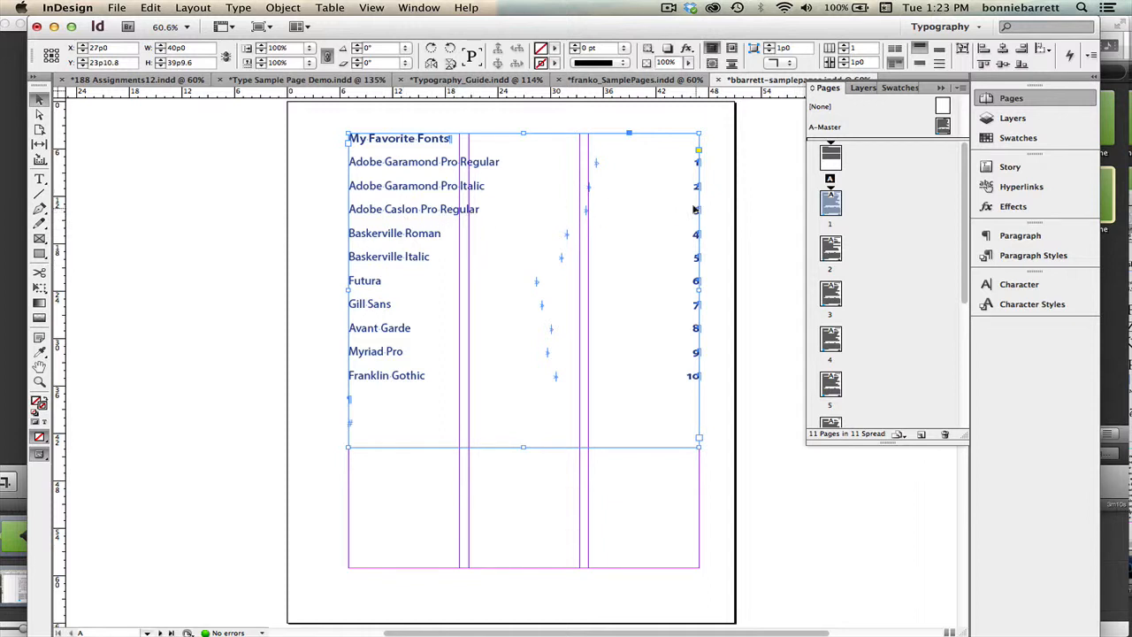
mouse_move(459, 212)
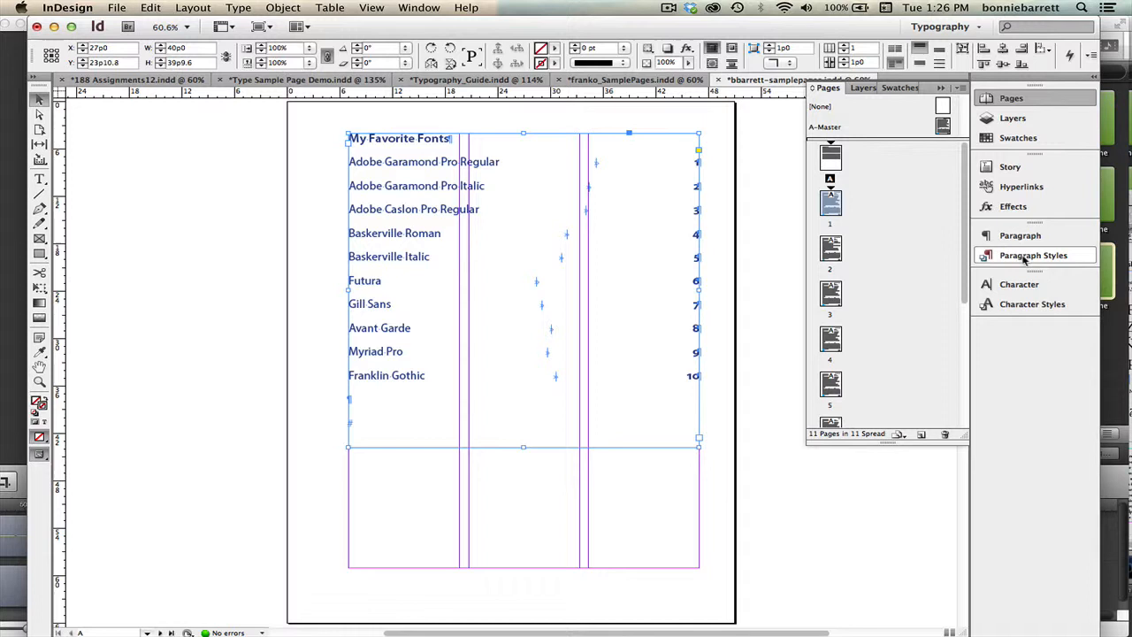
Give the TOC Text paragraph style a 10p11 tab stop with a period leader
click(1033, 255)
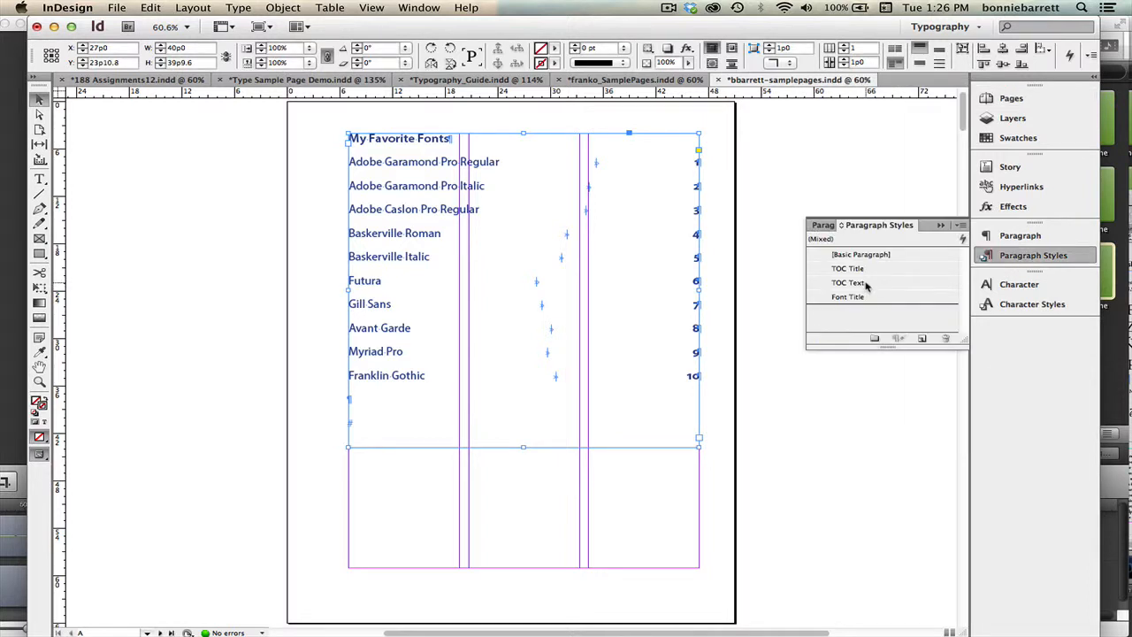
double_click(848, 283)
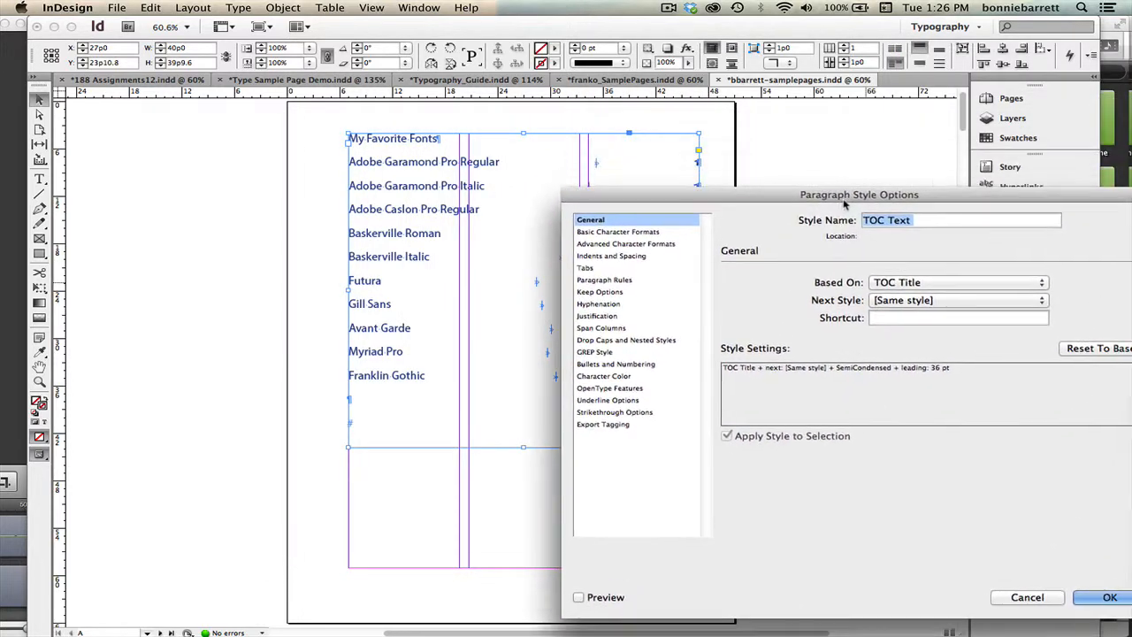
drag(859, 194, 890, 199)
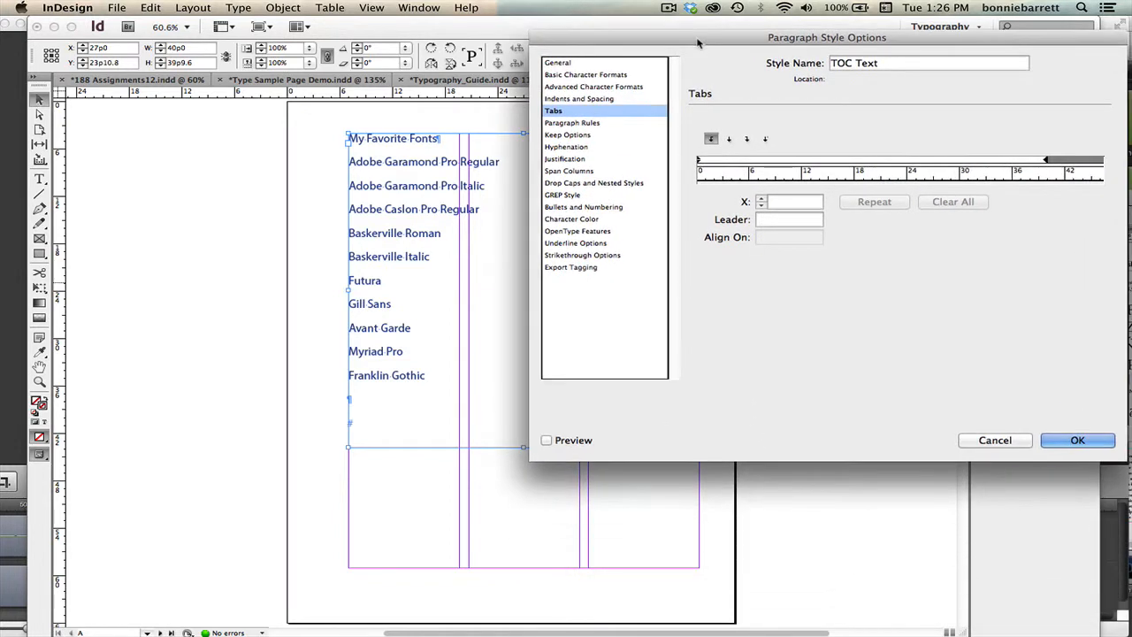
mouse_move(787, 168)
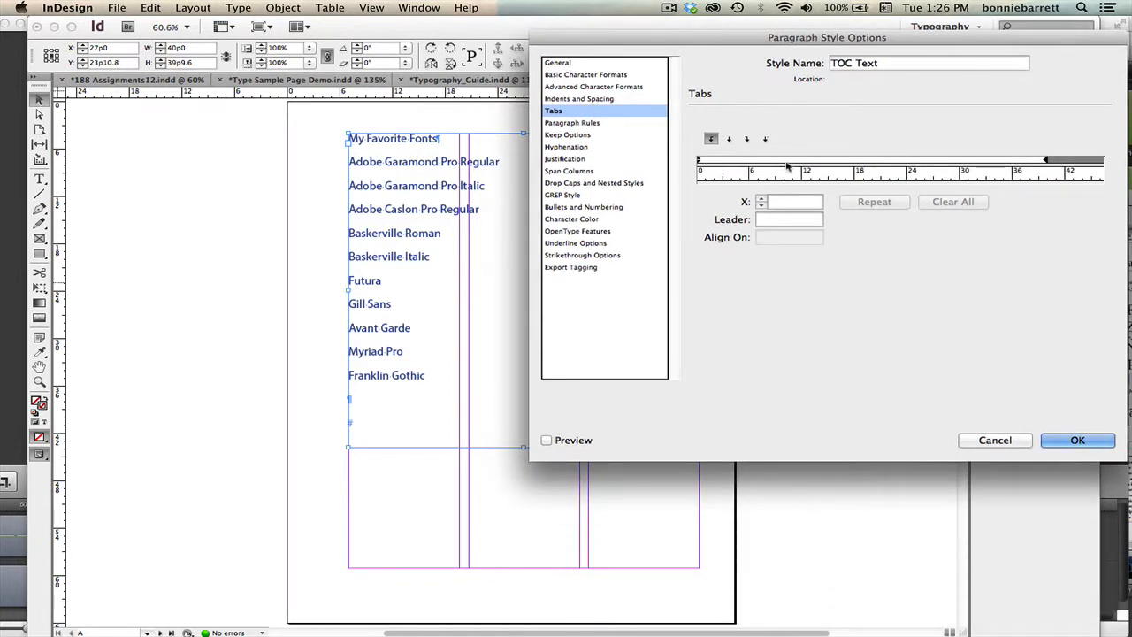
mouse_move(573, 427)
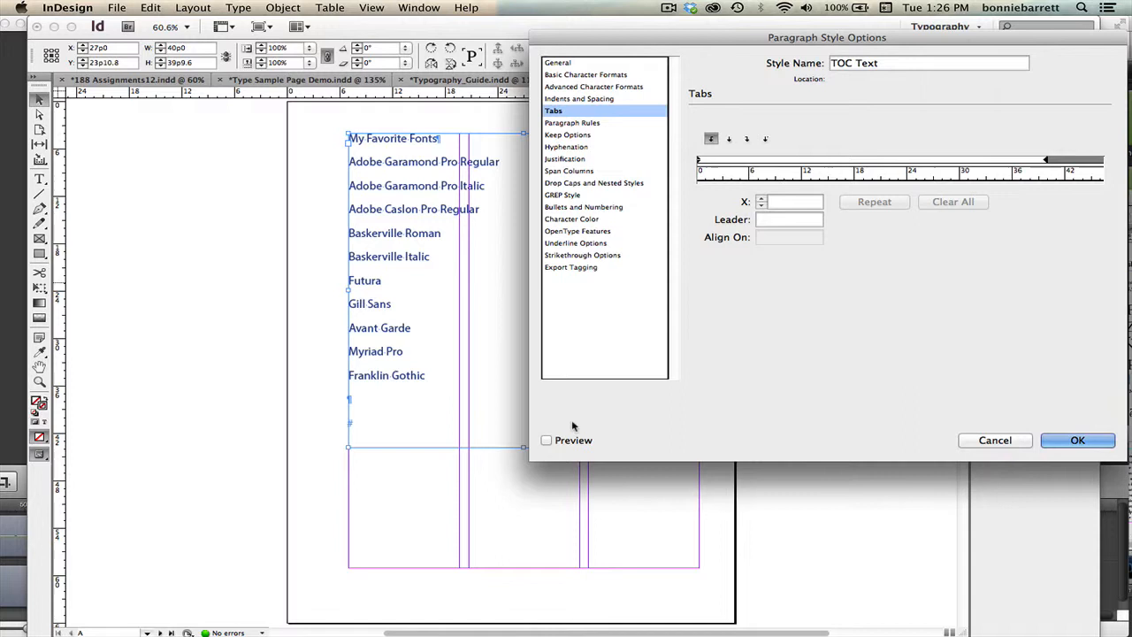
click(546, 440)
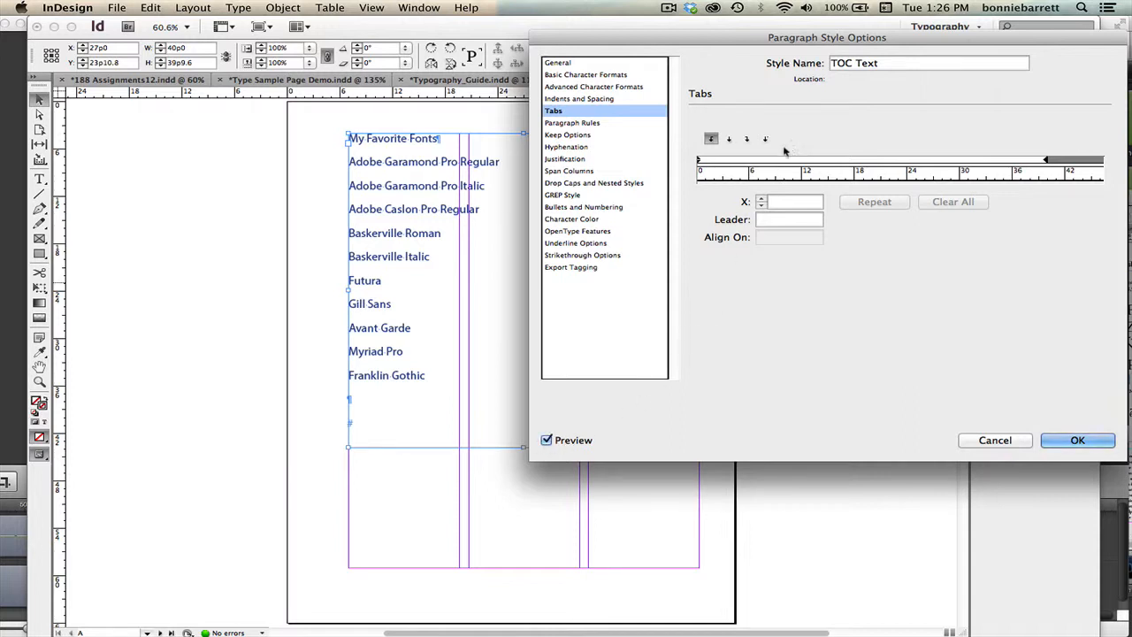
mouse_move(791, 168)
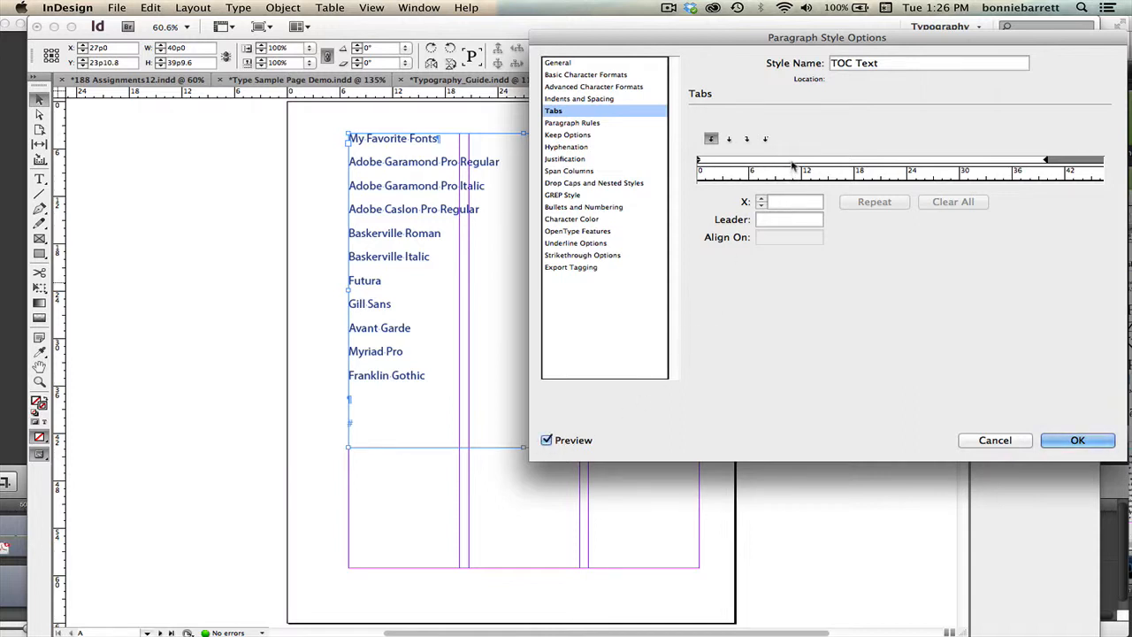
click(792, 160)
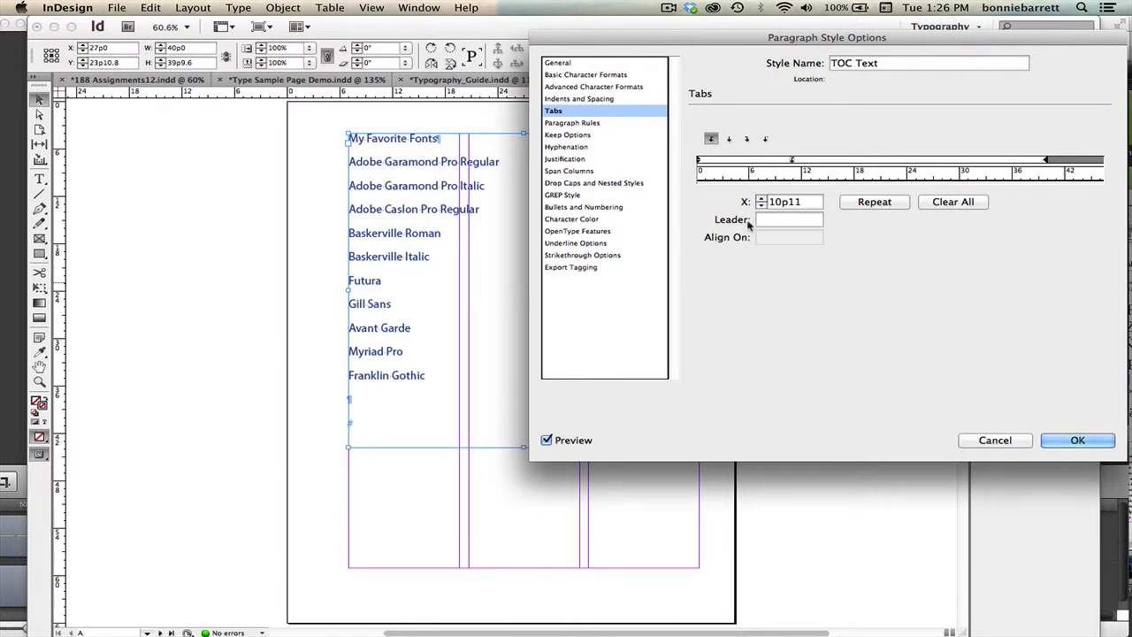
click(787, 219)
text(.)
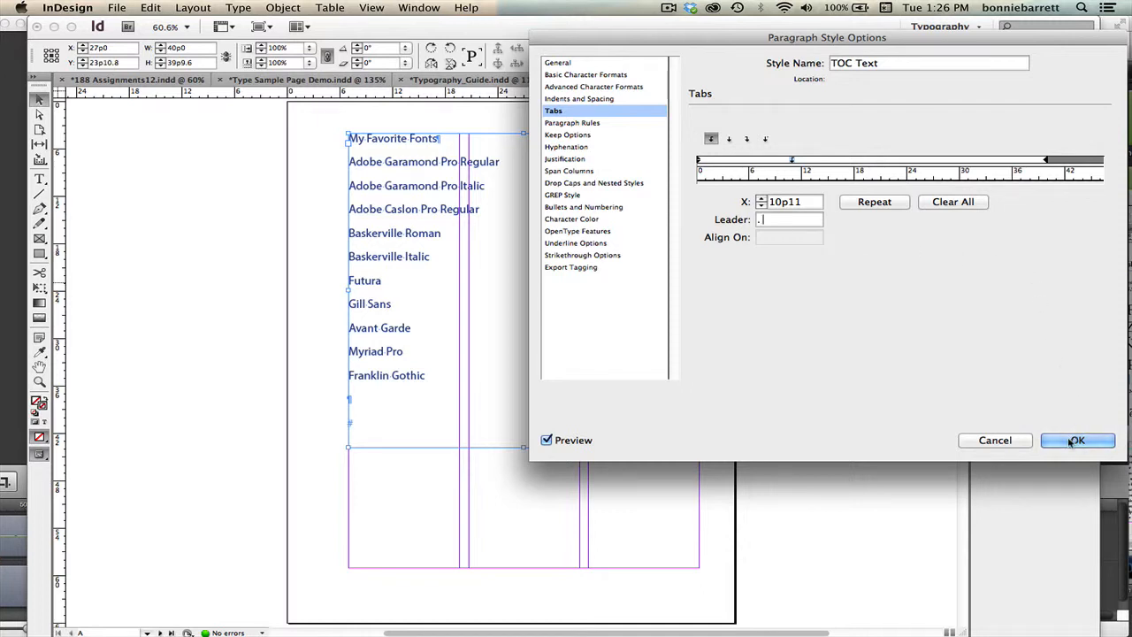
click(1076, 440)
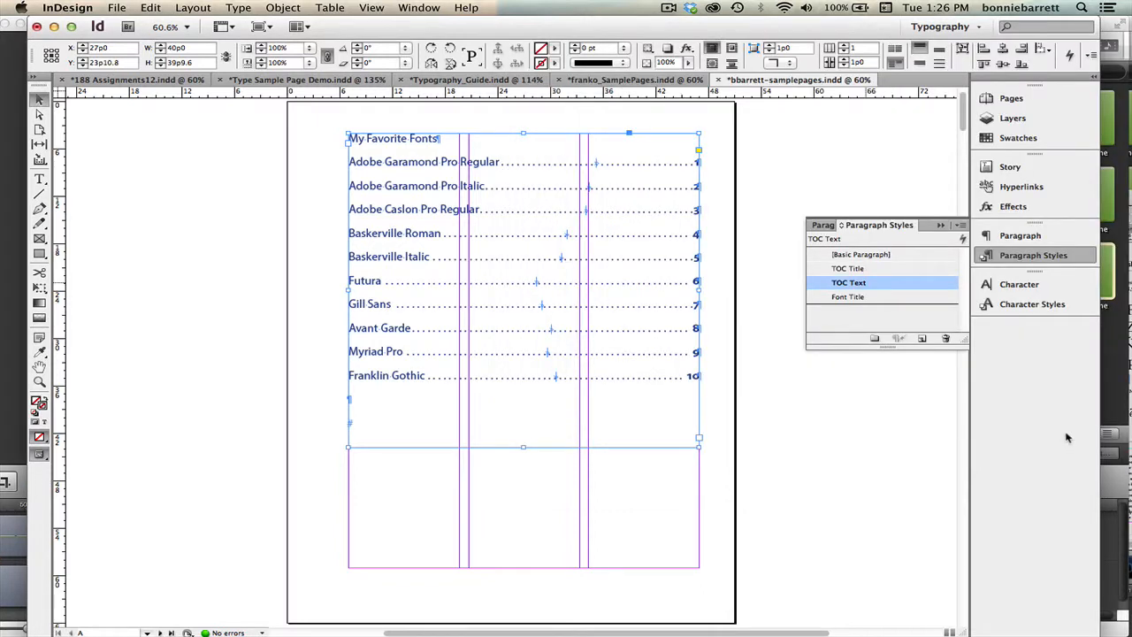
mouse_move(563, 251)
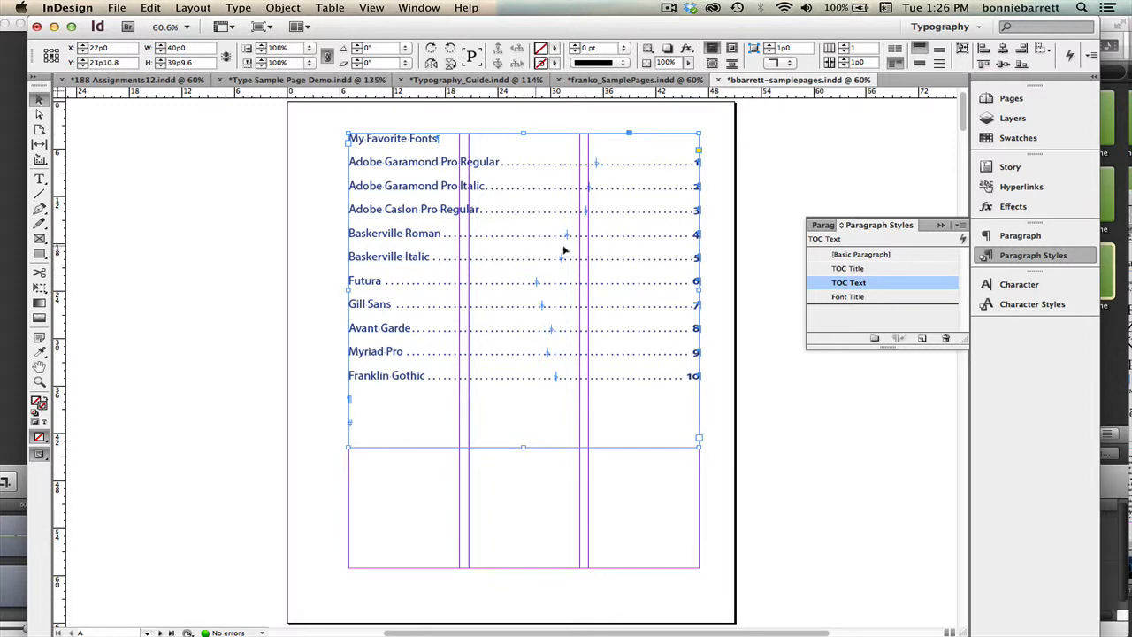
Switch to Preview screen mode and reopen the TOC Text paragraph style
click(259, 27)
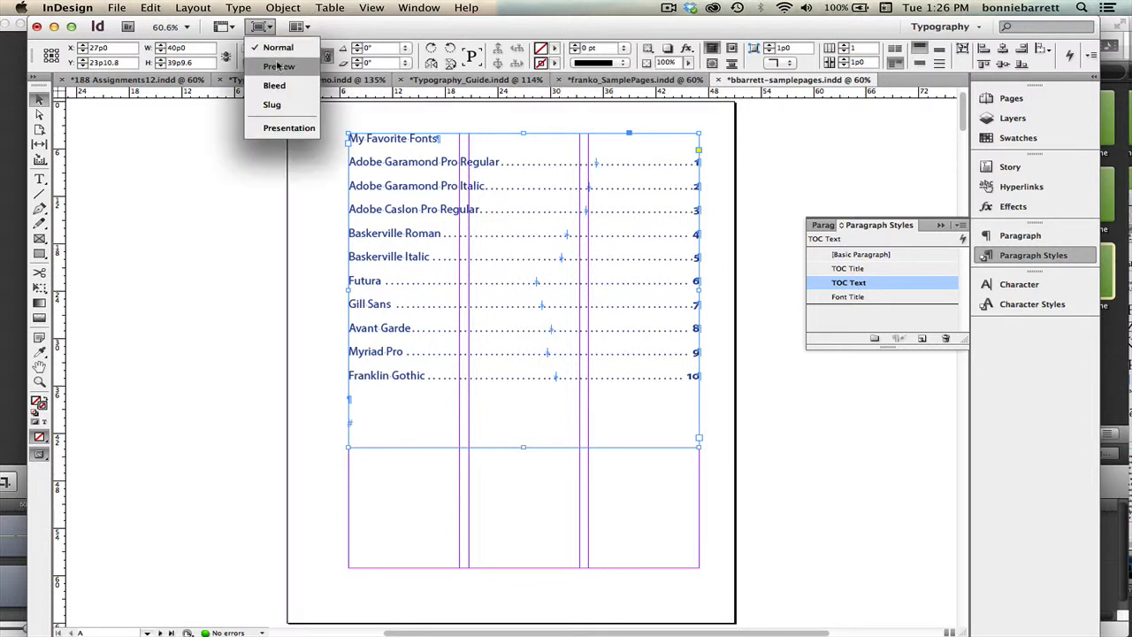
click(280, 66)
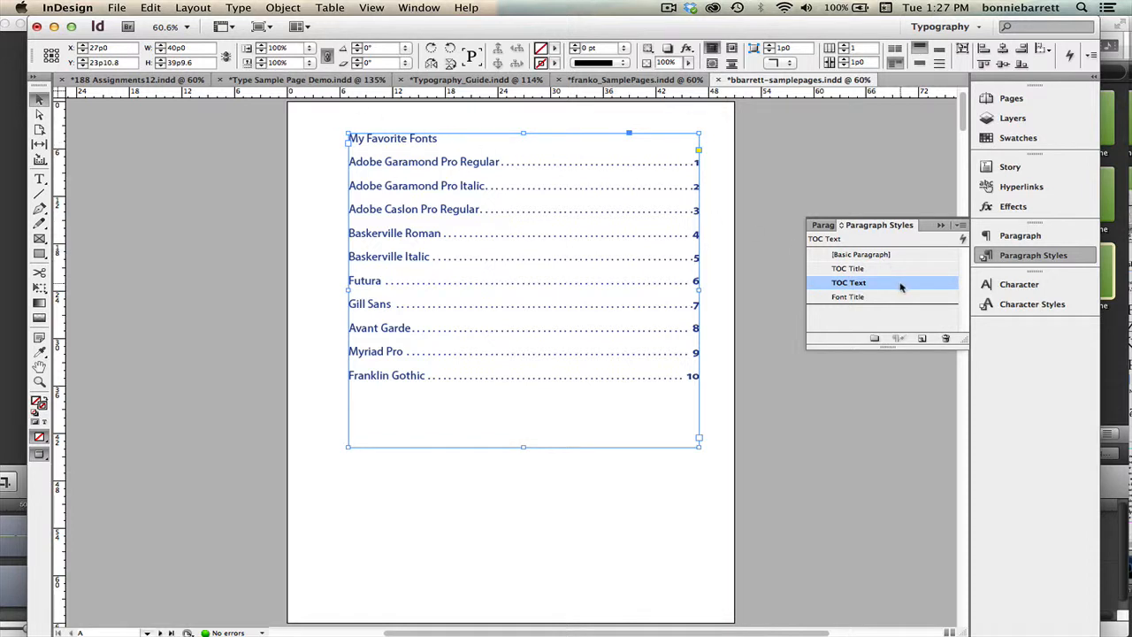
double_click(848, 282)
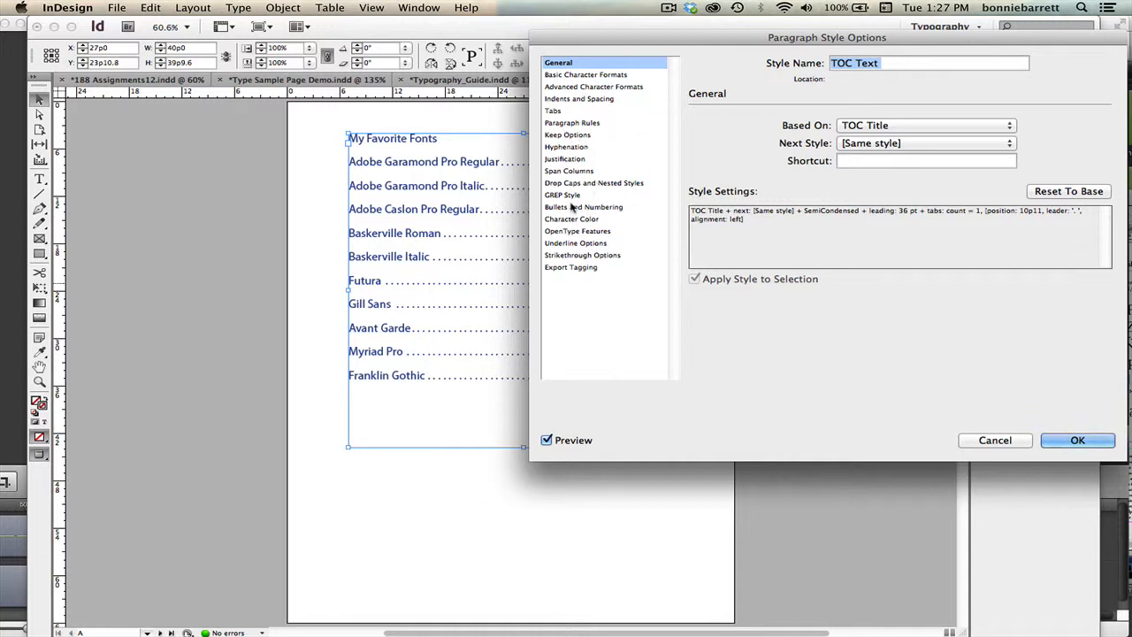
Set the TOC Text style's character color to [Black]
click(571, 218)
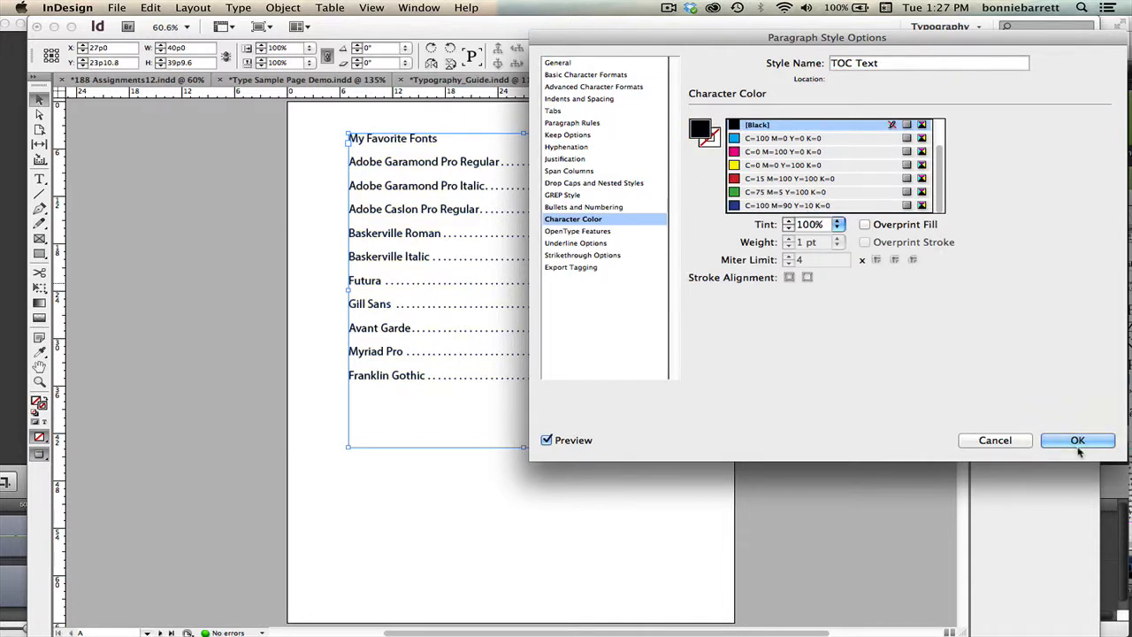
click(1077, 439)
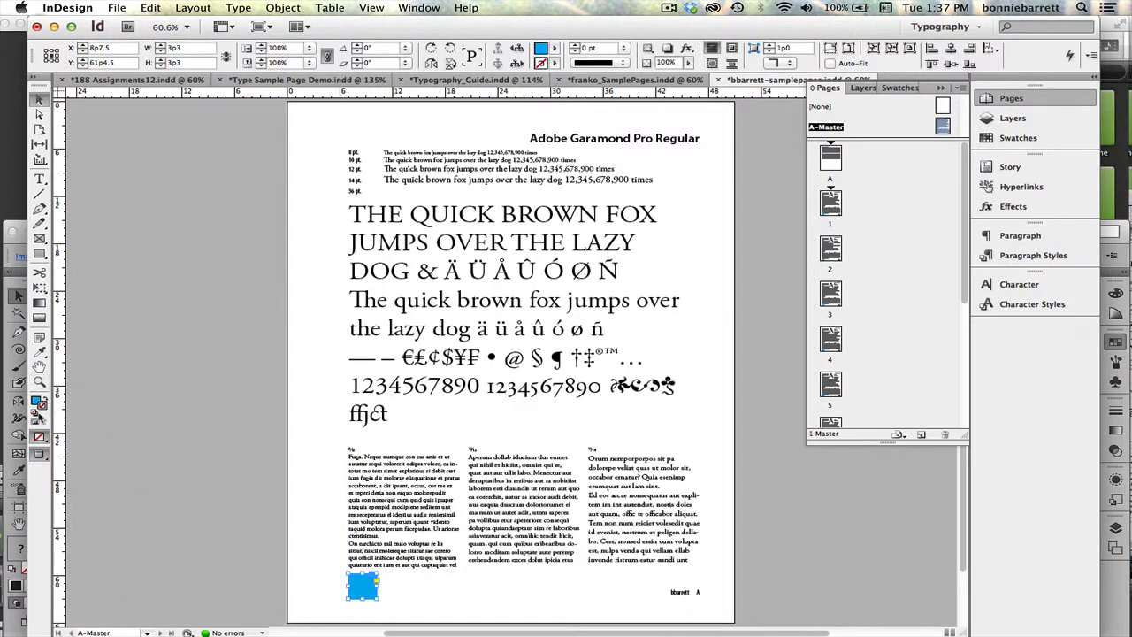
mouse_move(39, 436)
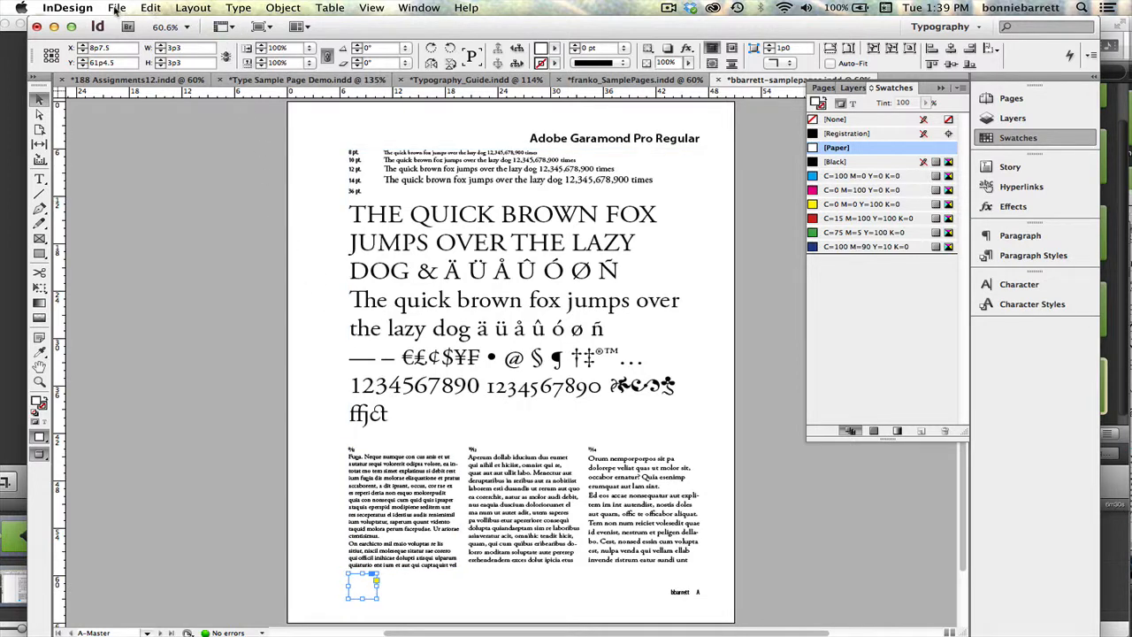
Place fleur-icon.ai into the small frame on the A-Master page
click(116, 7)
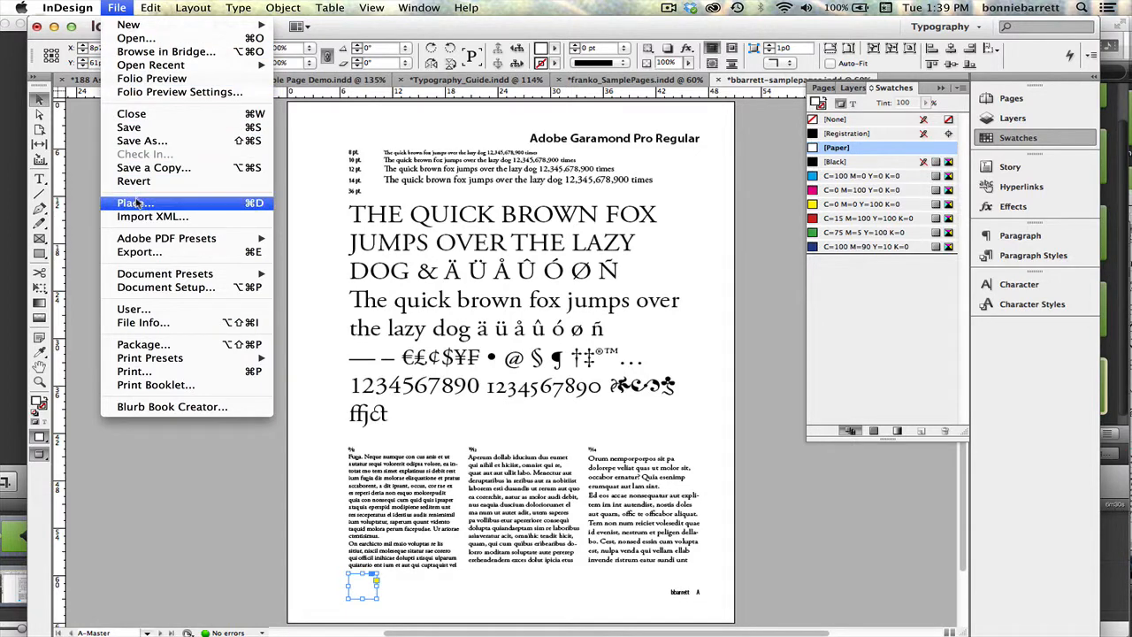
click(130, 203)
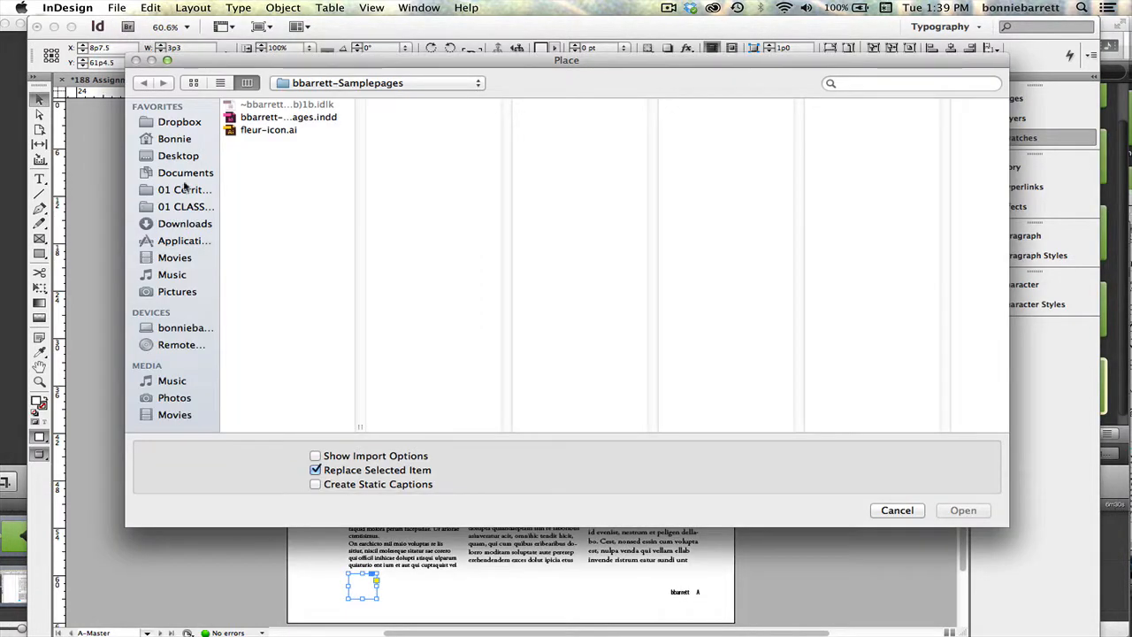
mouse_move(276, 134)
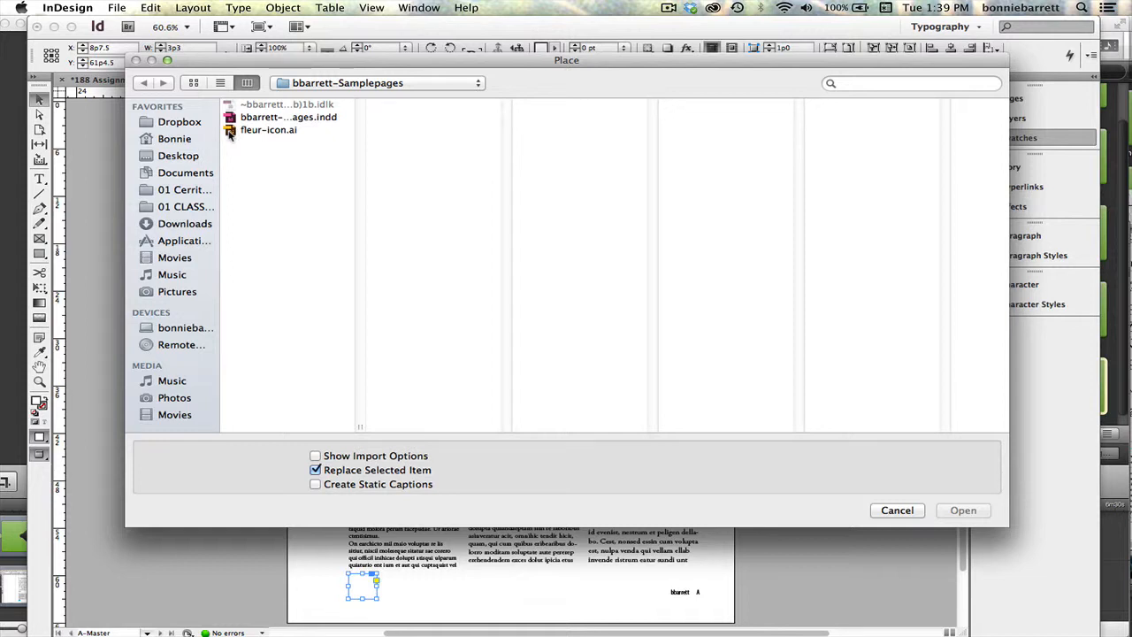
click(268, 129)
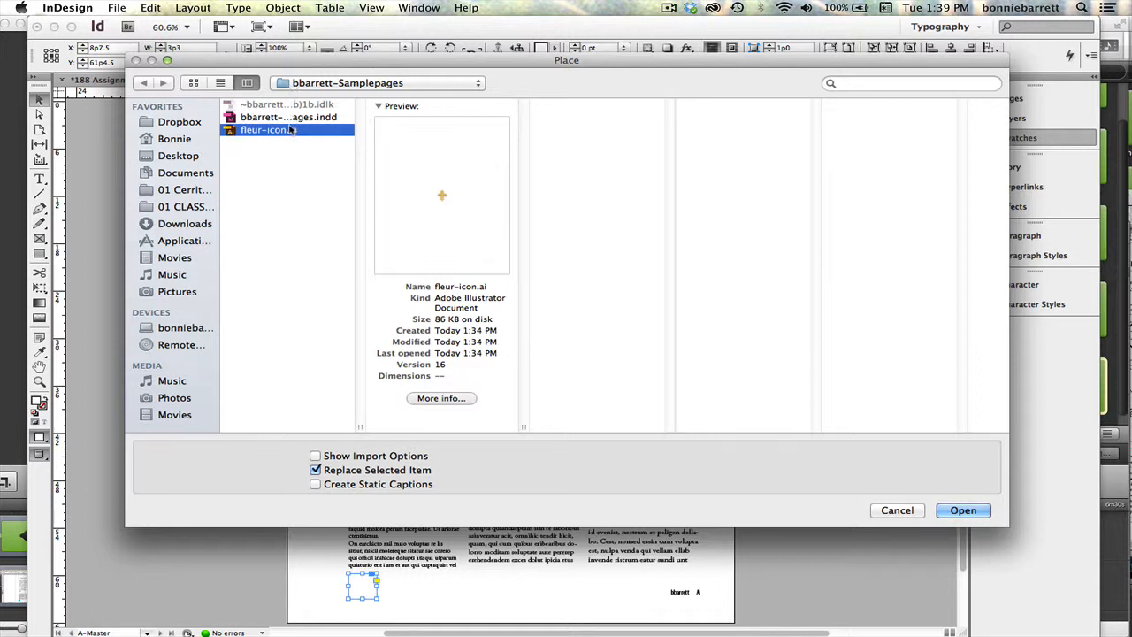
mouse_move(294, 134)
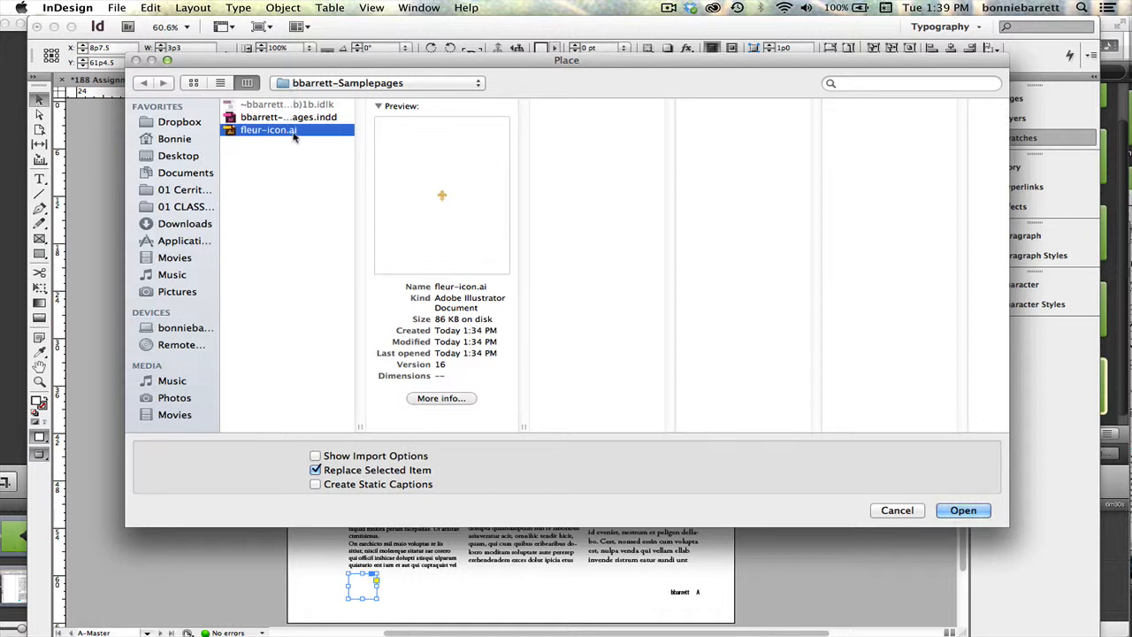
mouse_move(924, 505)
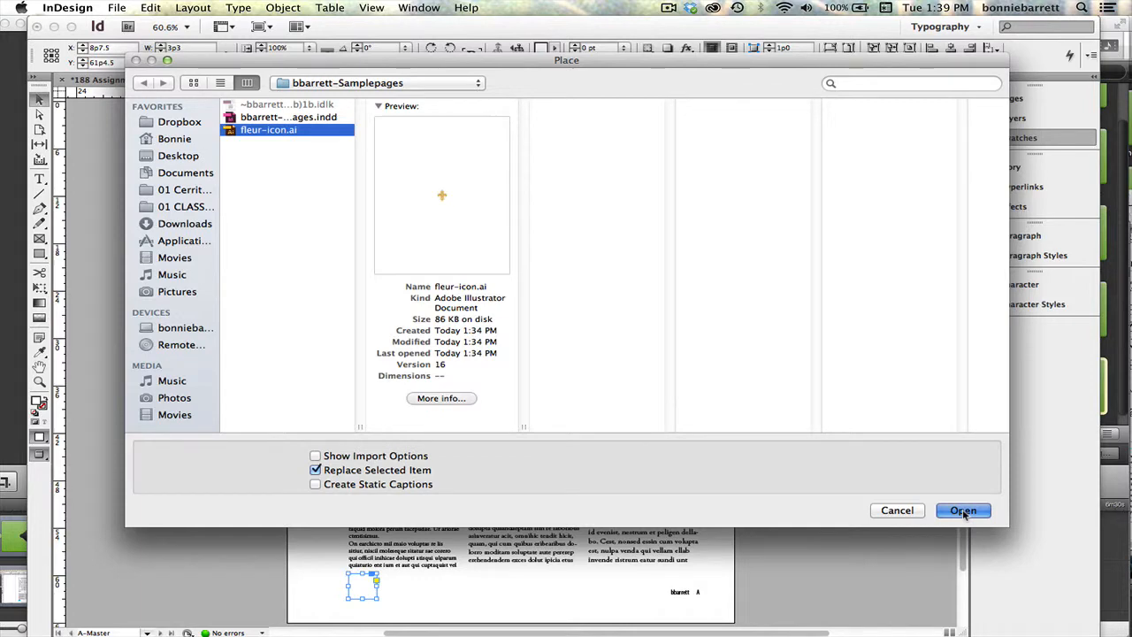
click(963, 510)
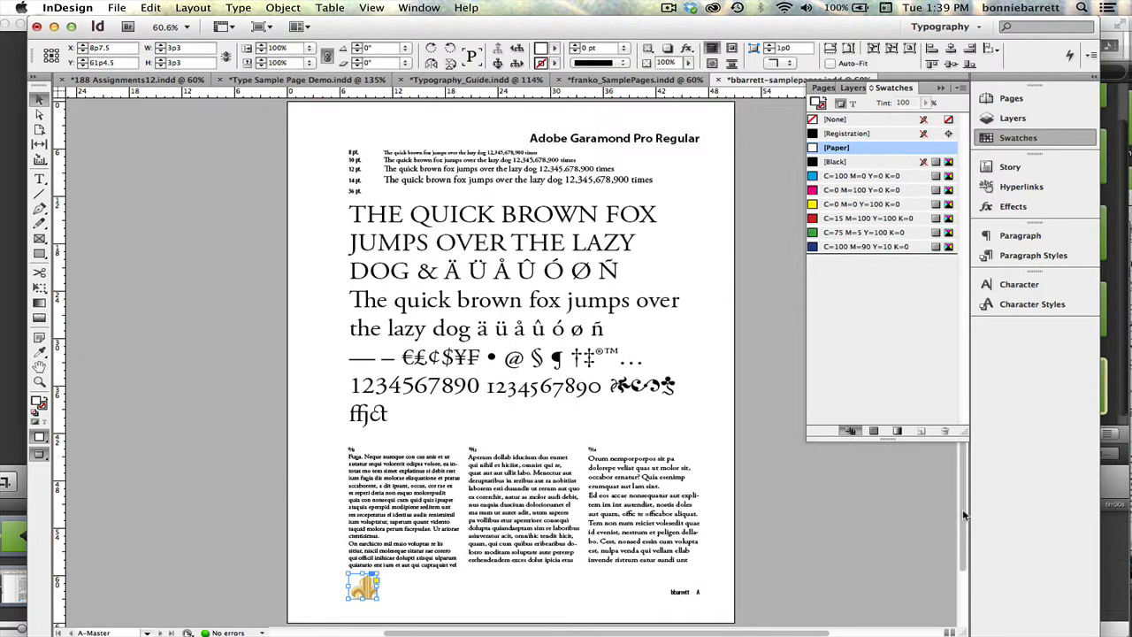
Open the Object menu to fit the fleur icon in its frame
click(283, 8)
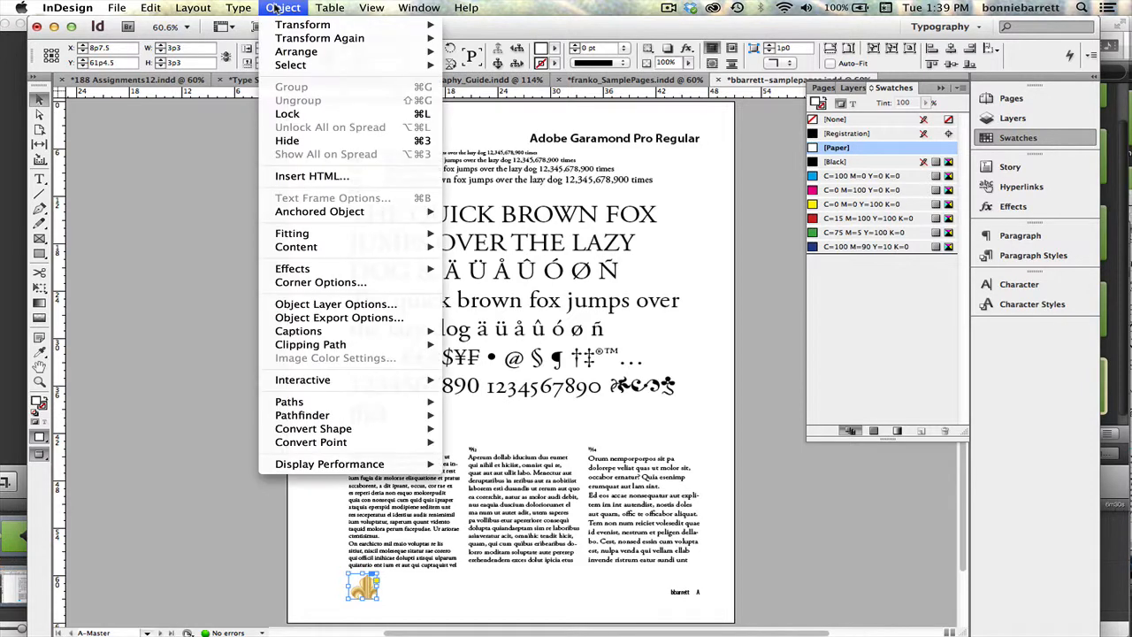
mouse_move(292, 232)
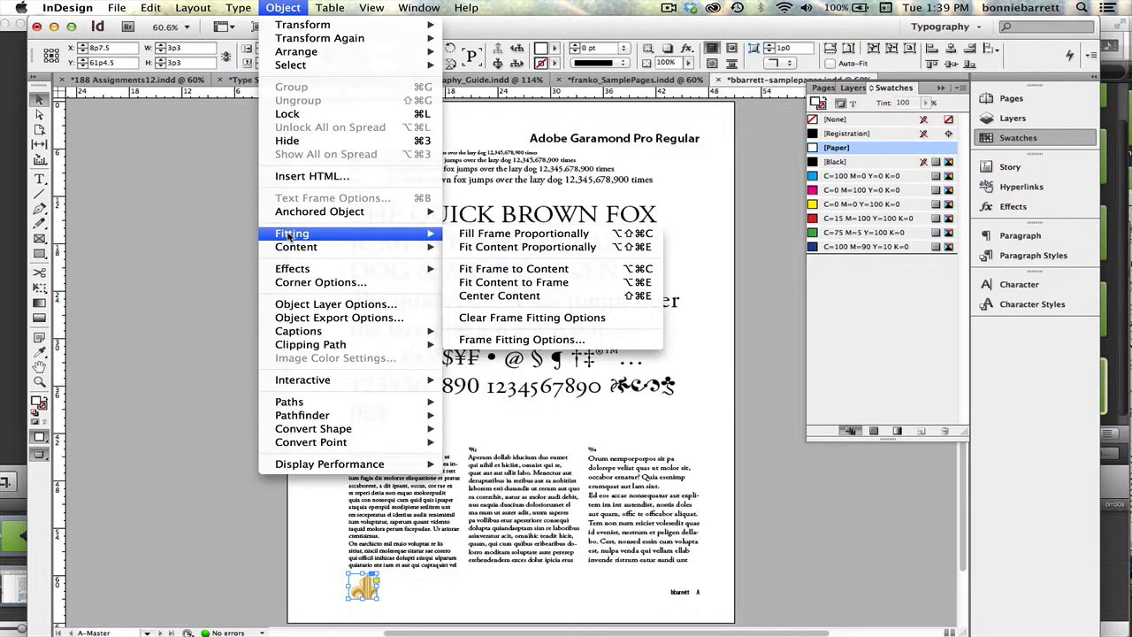
mouse_move(523, 234)
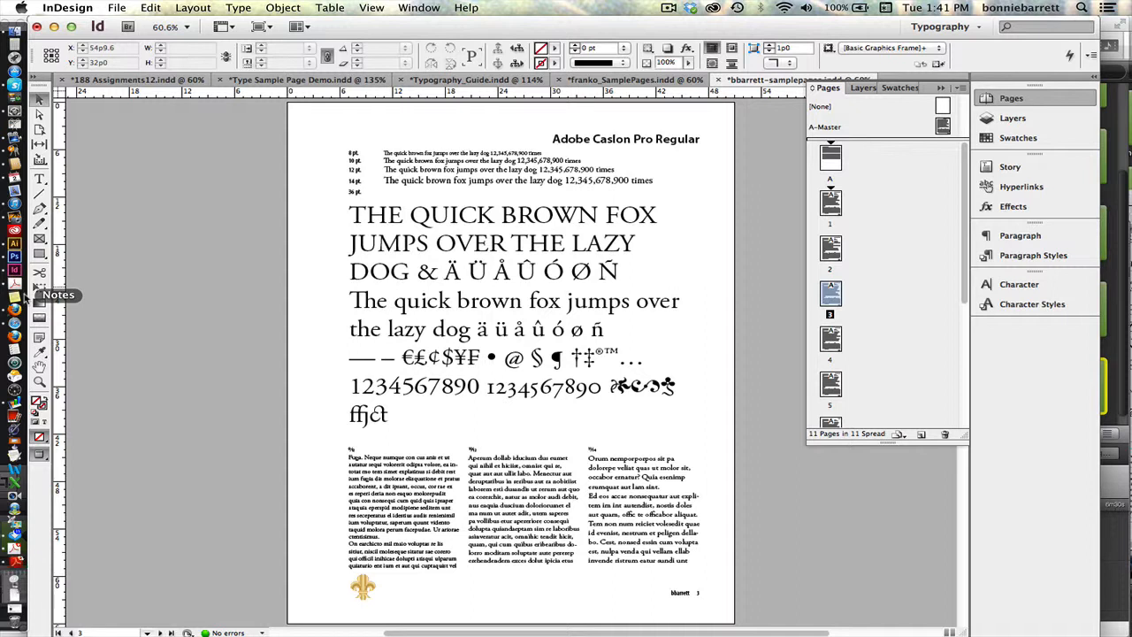
mouse_move(13, 560)
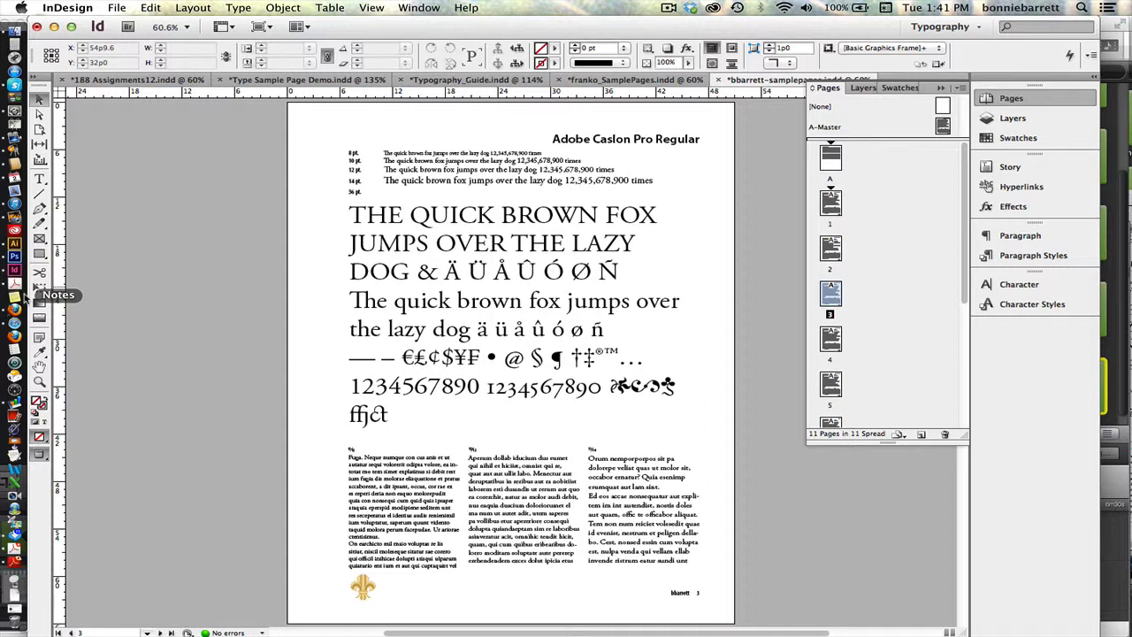